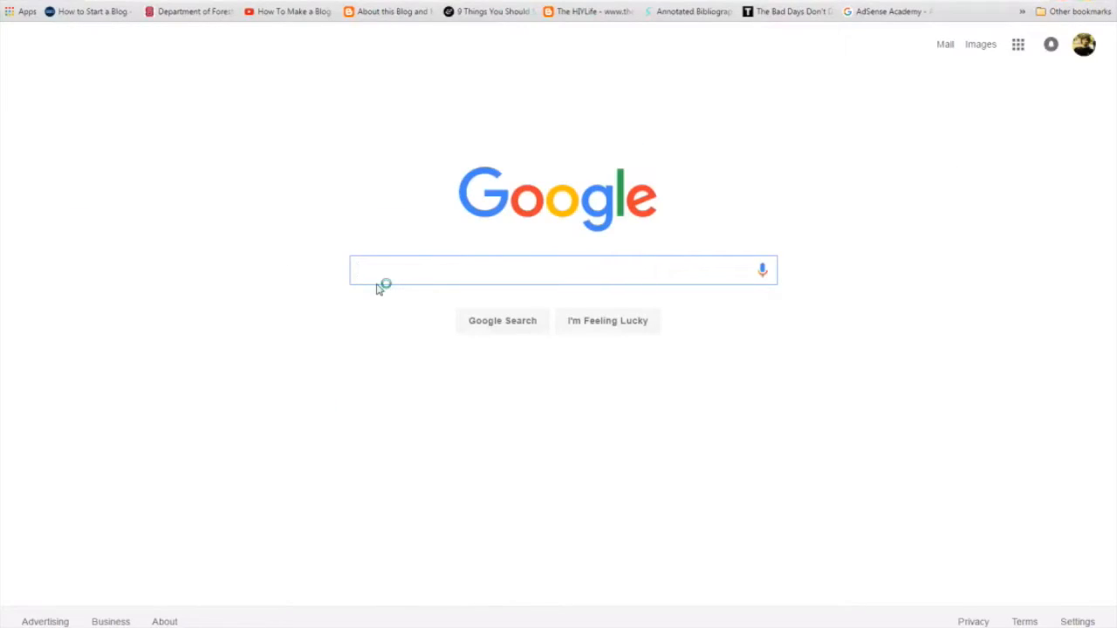
Search the web for the WRS-2 shapefile and download the wrs2_descending zip from USGS
{"action": "type", "text": "wrs"}
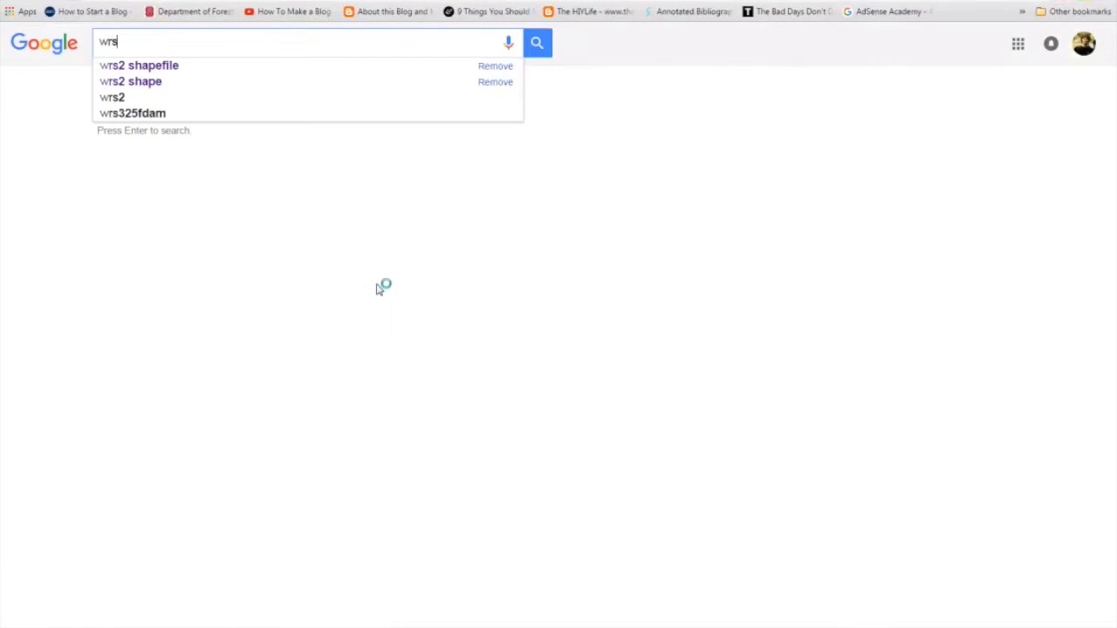
{"action": "left_click", "coordinate": [139, 65]}
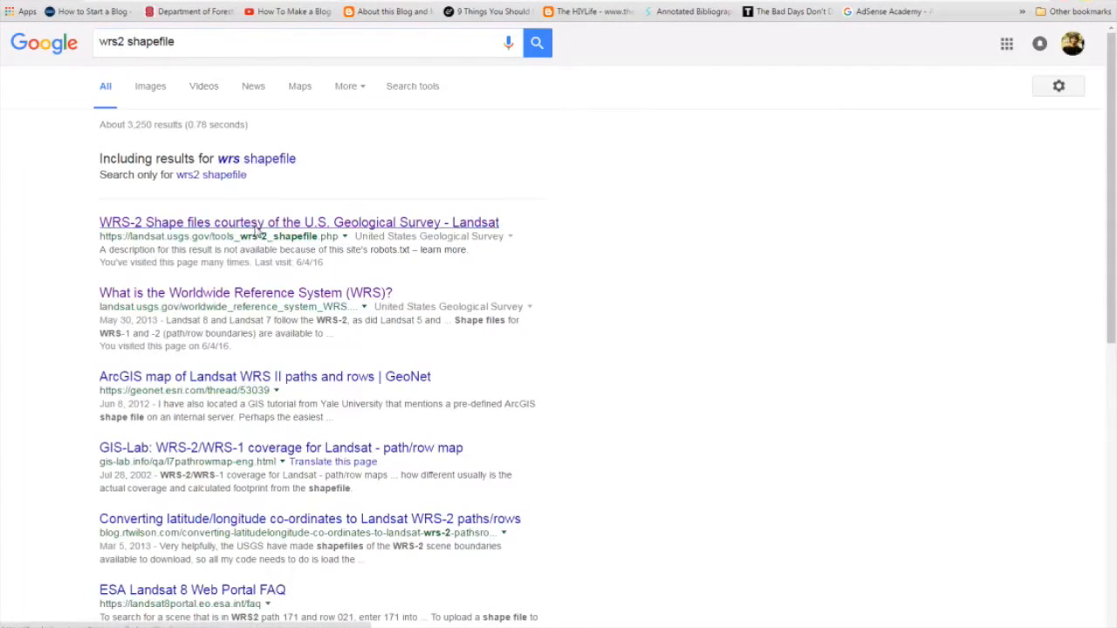
{"action": "left_click", "coordinate": [298, 222]}
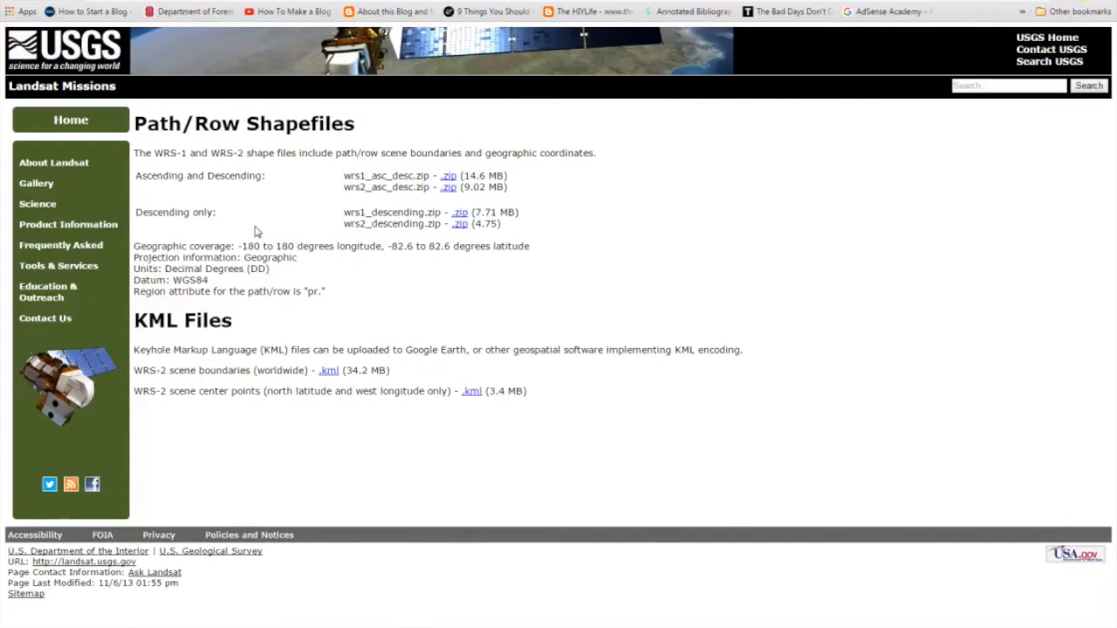
{"action": "mouse_move", "coordinate": [341, 230]}
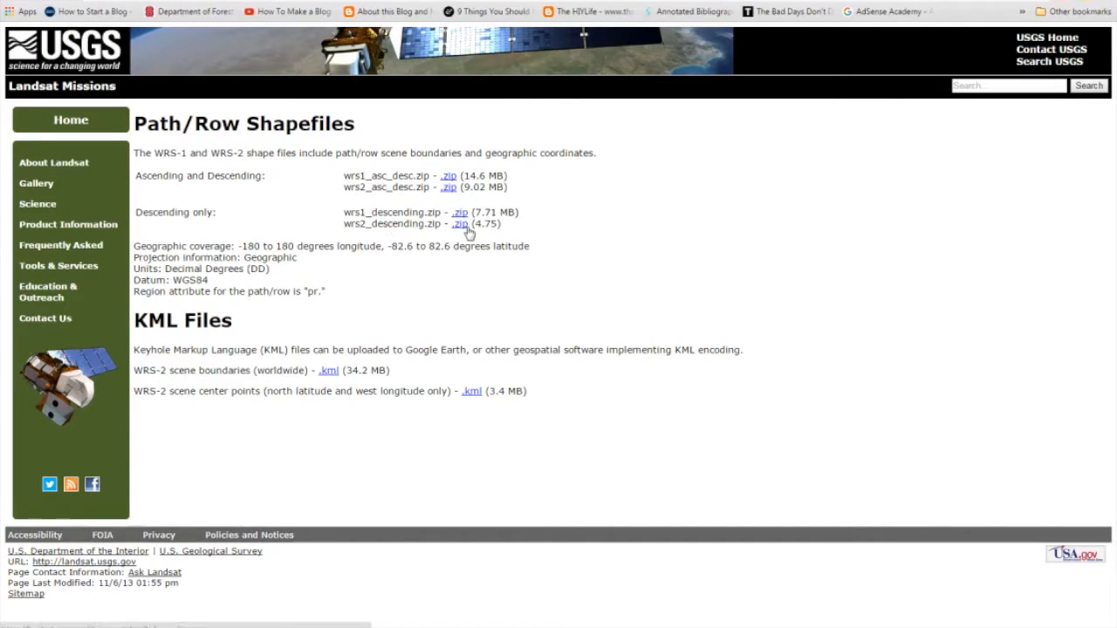
{"action": "left_click", "coordinate": [460, 224]}
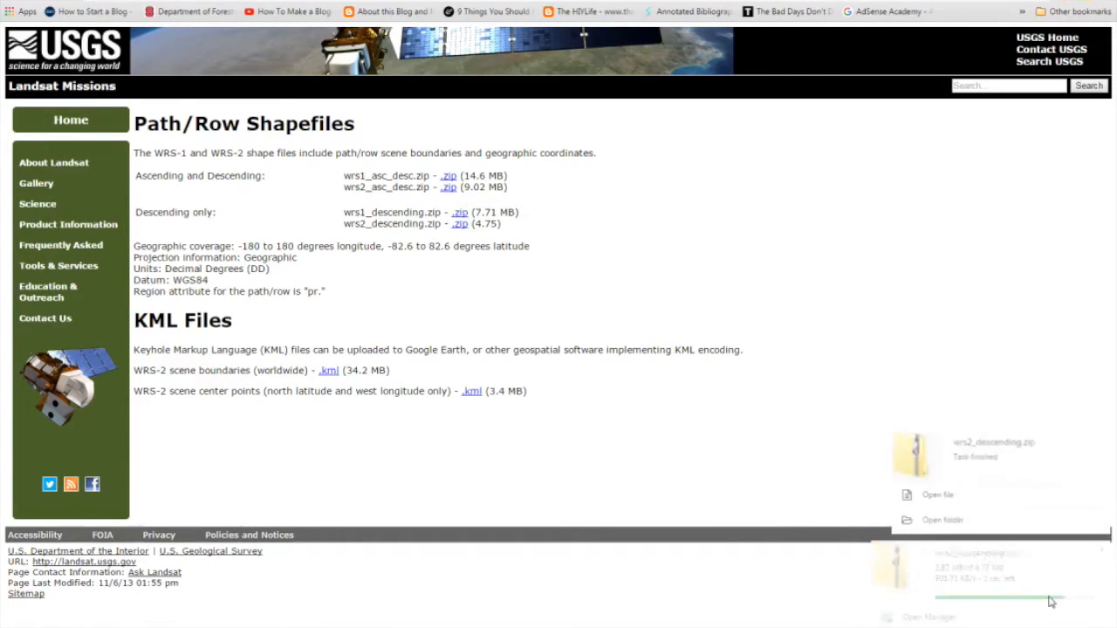
Extract wrs2_descending.zip in the Downloads folder with 7-Zip
{"action": "left_click", "coordinate": [941, 520]}
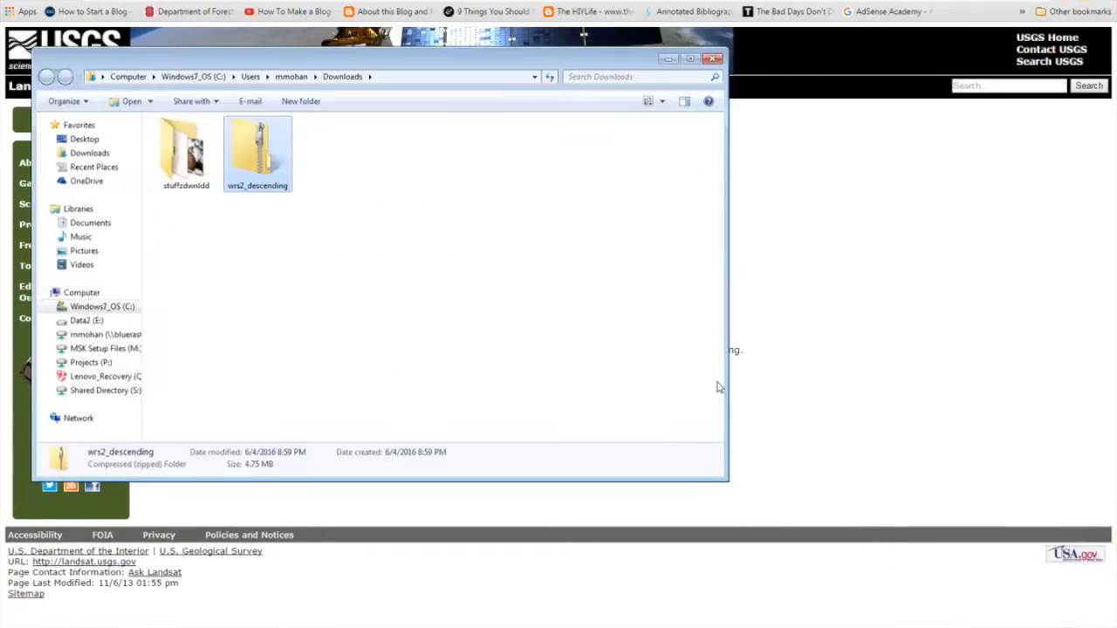
{"action": "right_click", "coordinate": [257, 153]}
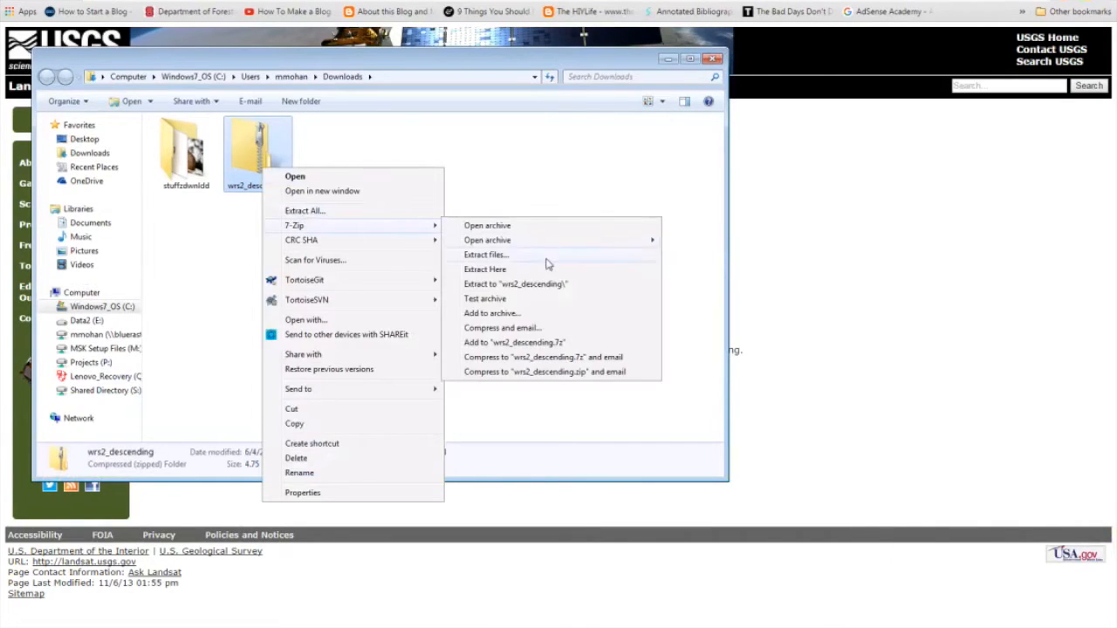
{"action": "left_click", "coordinate": [541, 272]}
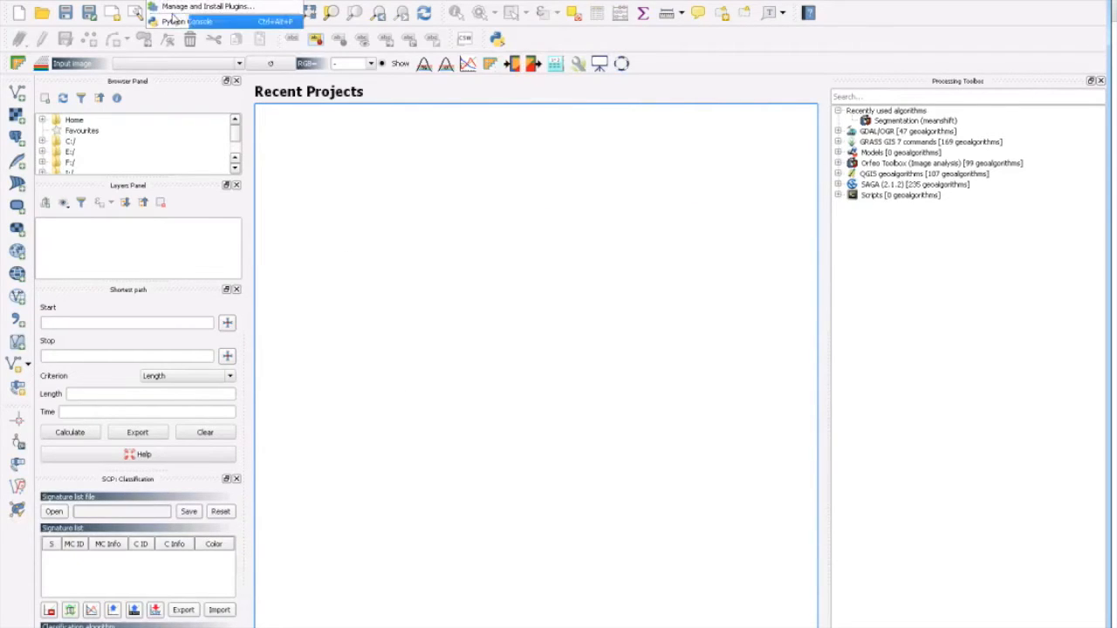
Close the Plugin Manager and add Bing Aerial with labels via the OpenLayers plugin
{"action": "left_click", "coordinate": [207, 6]}
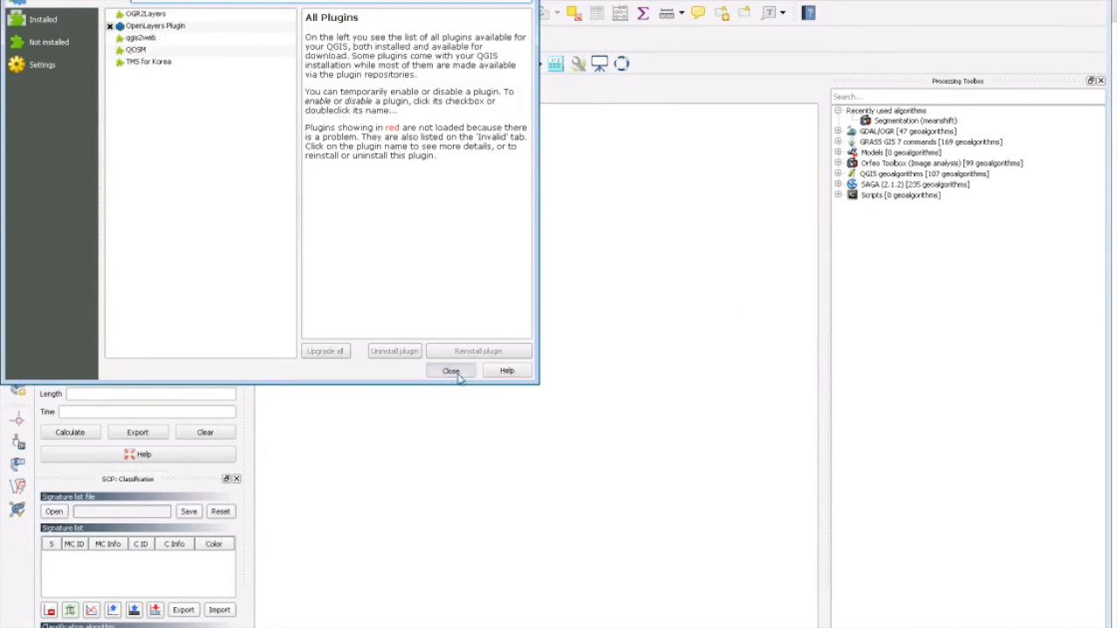
{"action": "left_click", "coordinate": [451, 370]}
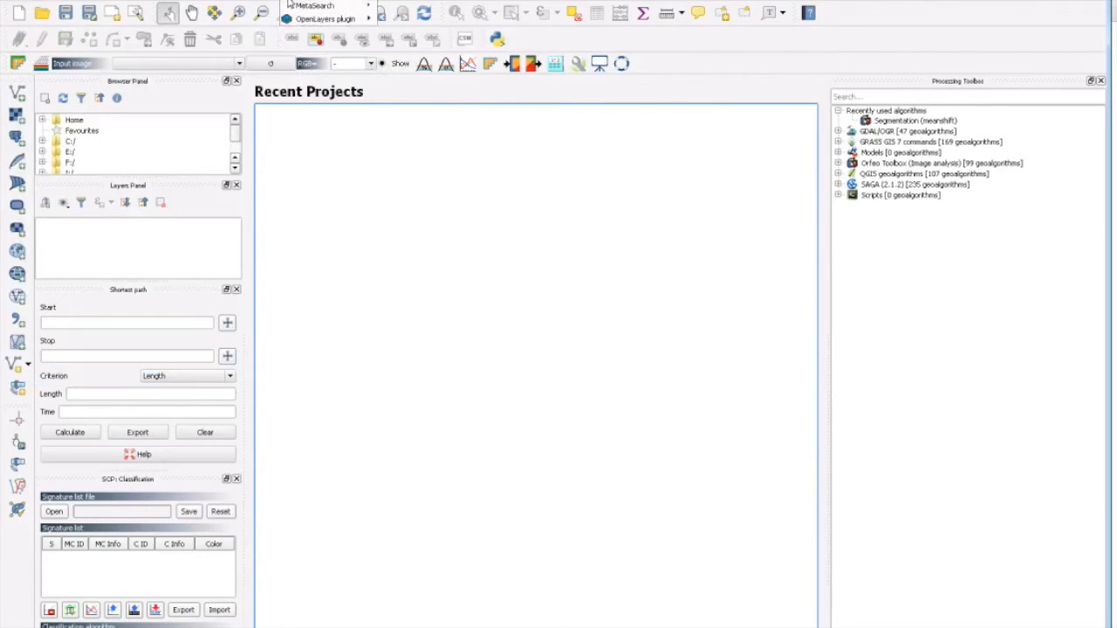
{"action": "left_click", "coordinate": [324, 18]}
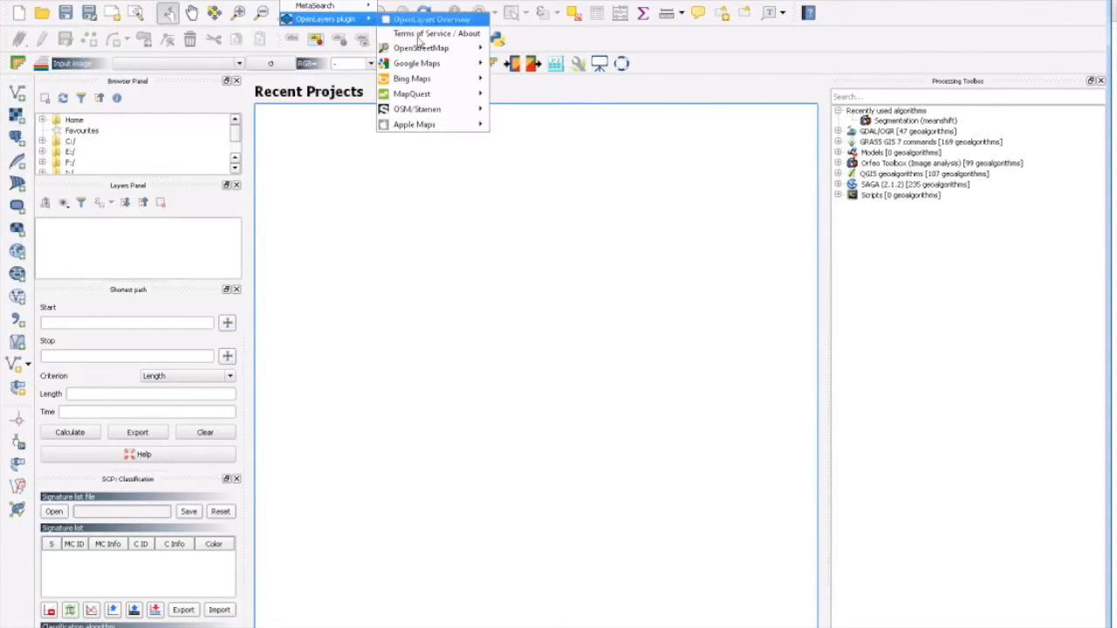
{"action": "mouse_move", "coordinate": [411, 78]}
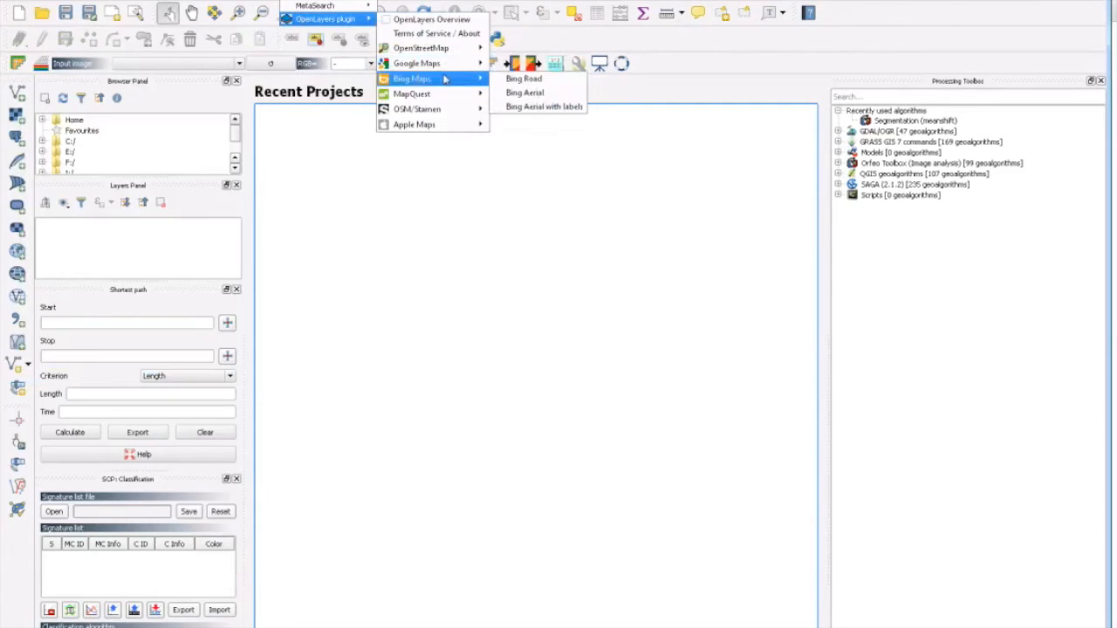
{"action": "mouse_move", "coordinate": [544, 106]}
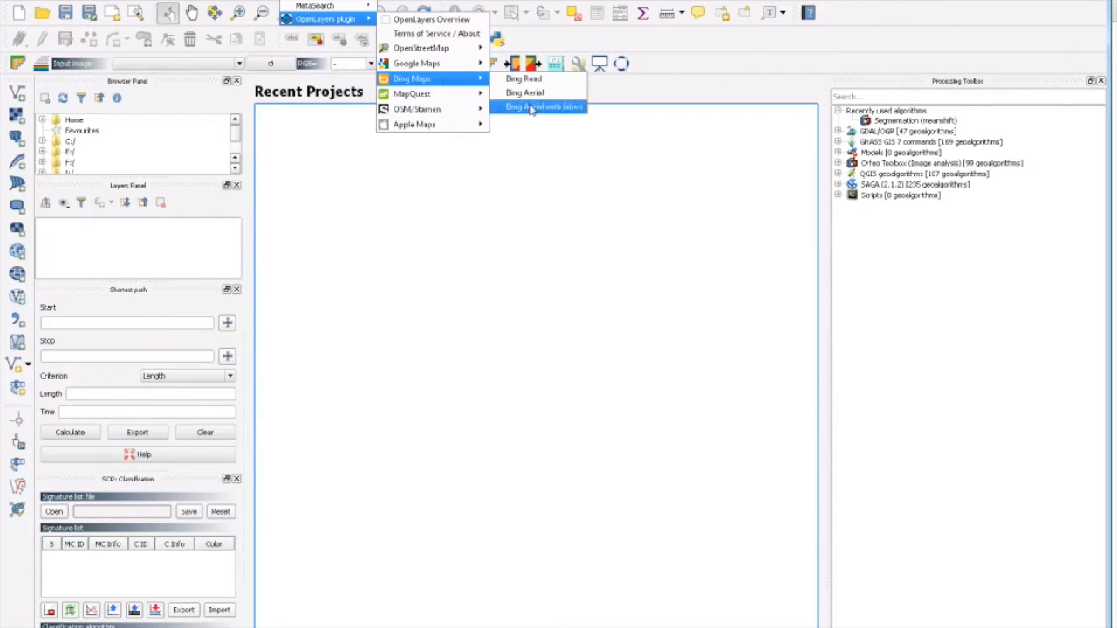
{"action": "left_click", "coordinate": [543, 107]}
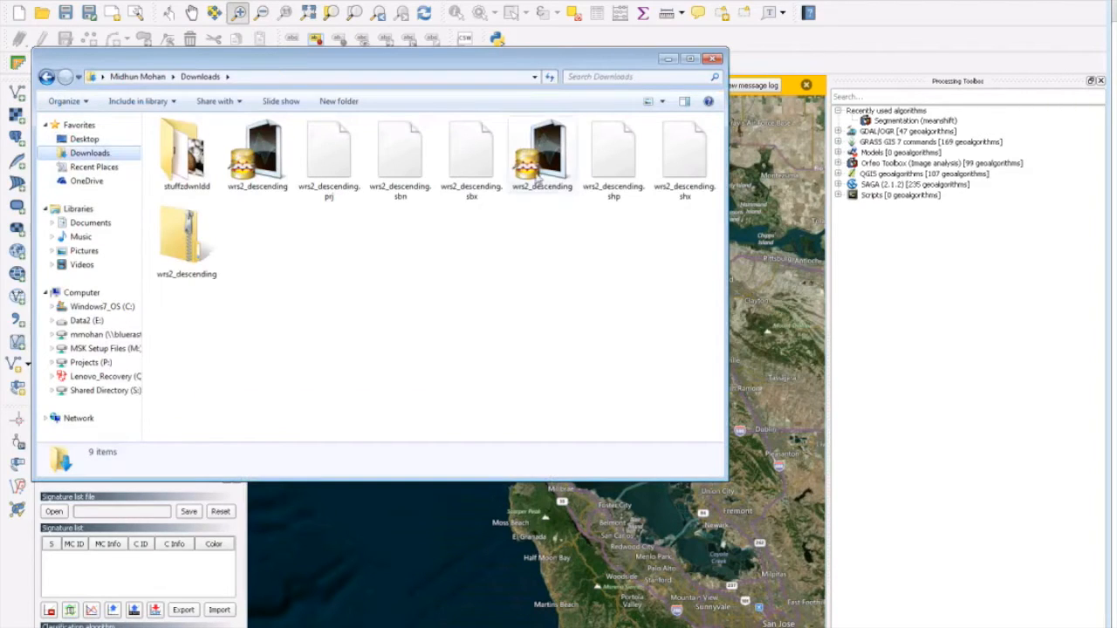
Drag wrs2_descending.shp from Downloads onto the QGIS map canvas
{"action": "left_click", "coordinate": [541, 153]}
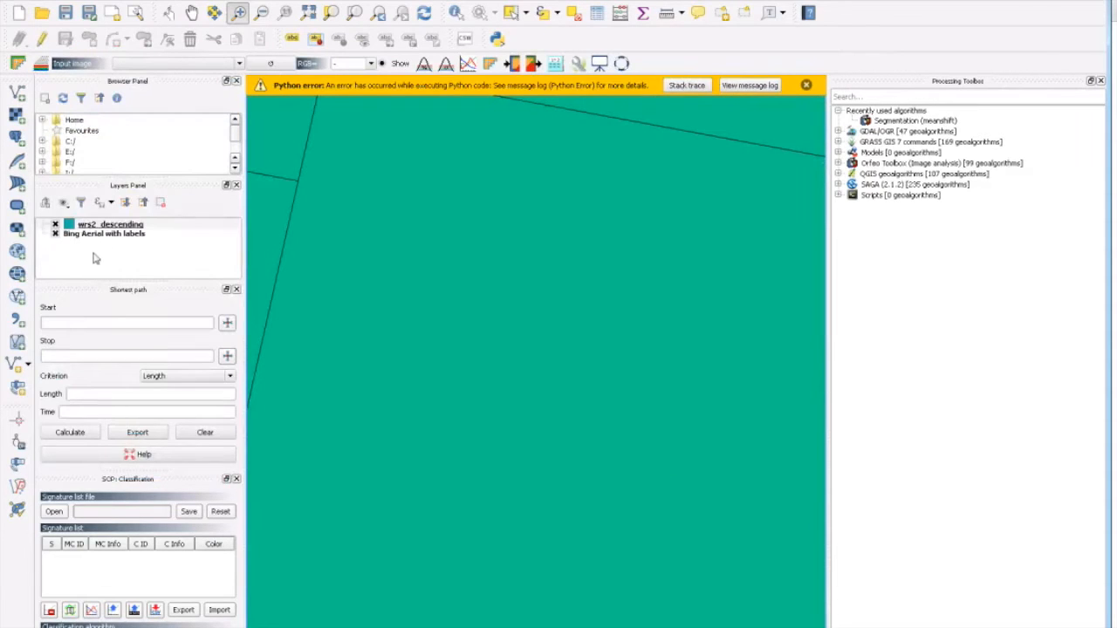
{"action": "mouse_move", "coordinate": [109, 224]}
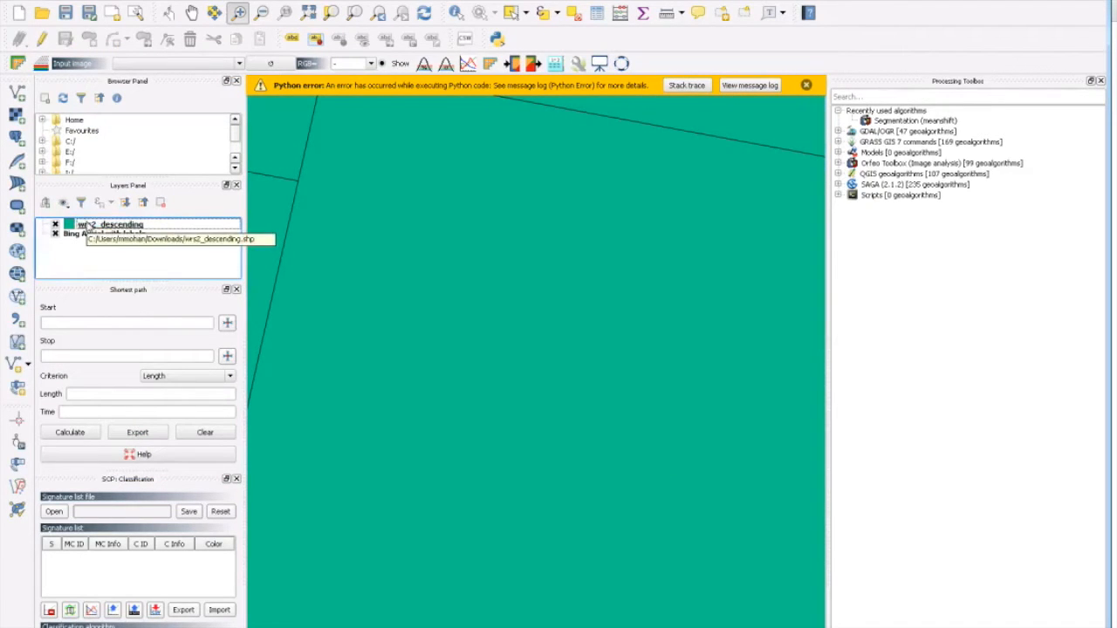
Set the wrs2_descending layer's style transparency to about 51% in Properties
{"action": "right_click", "coordinate": [110, 225]}
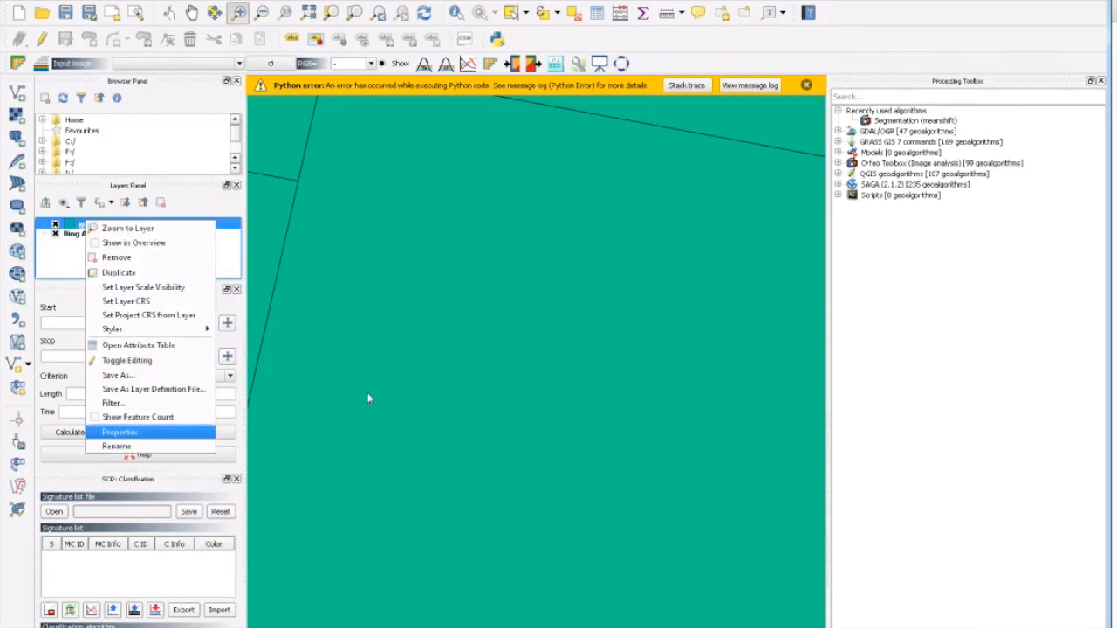
{"action": "left_click", "coordinate": [120, 432]}
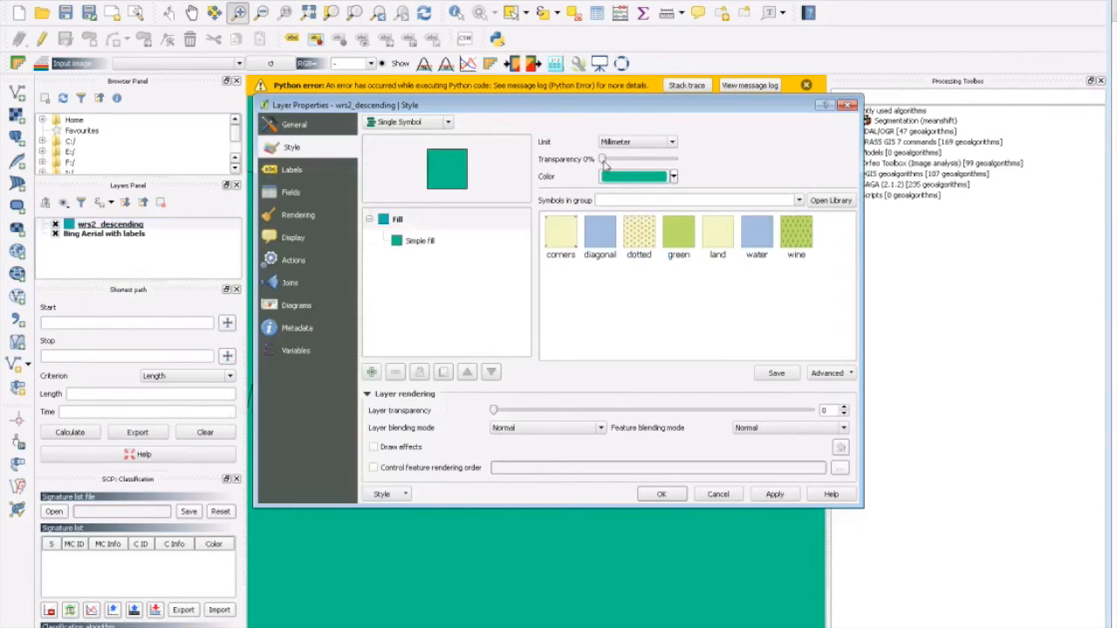
{"action": "left_click_drag", "start_coordinate": [602, 158], "coordinate": [633, 159]}
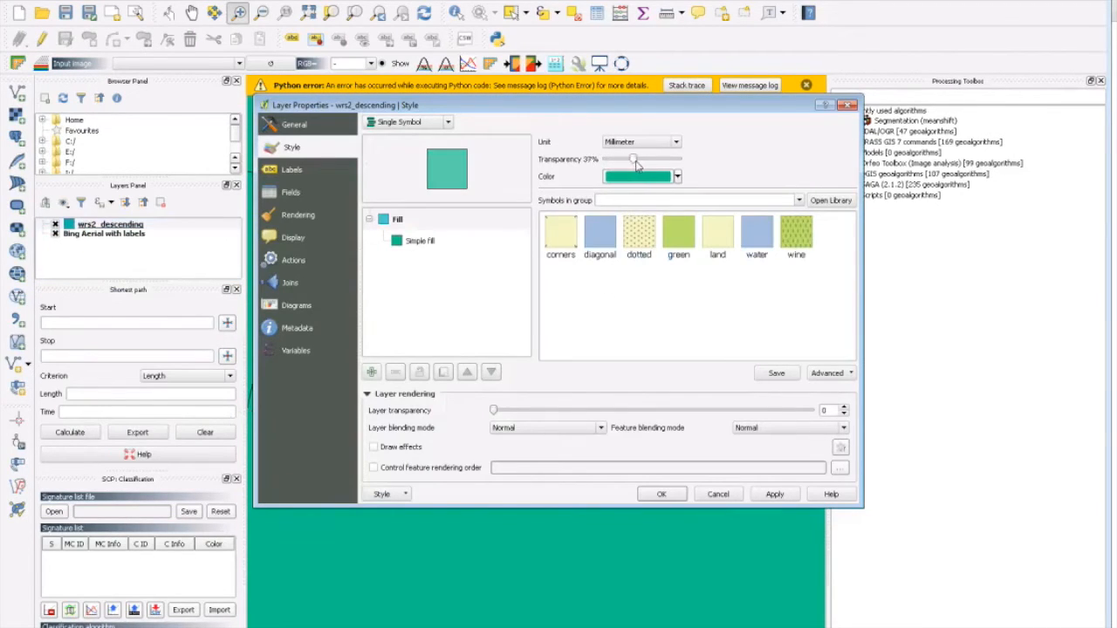
{"action": "left_click_drag", "start_coordinate": [633, 159], "coordinate": [644, 159]}
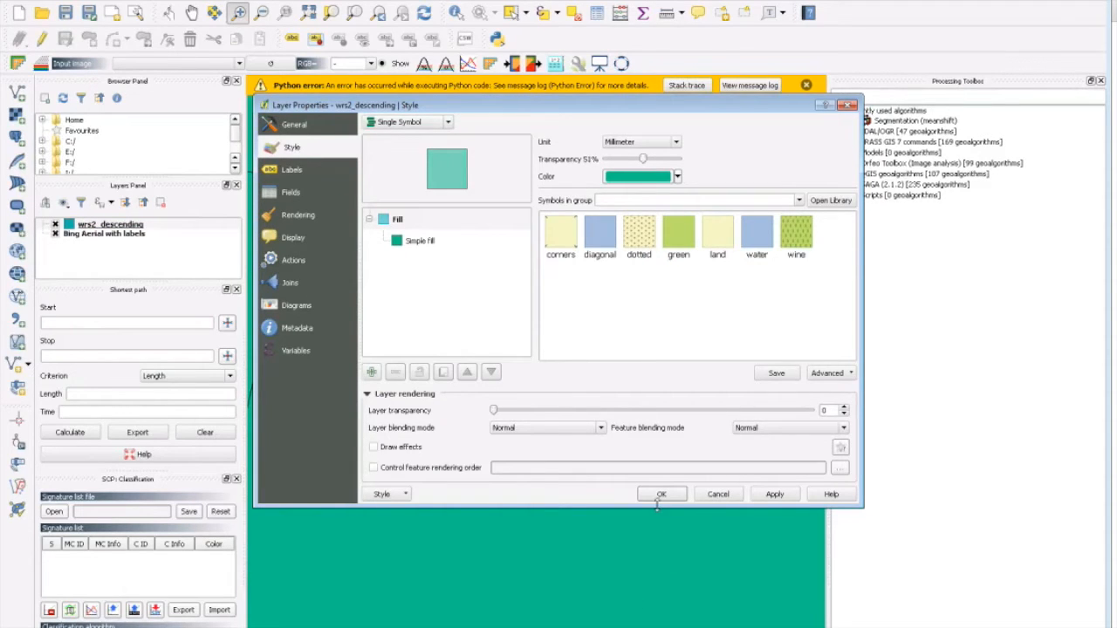
{"action": "left_click", "coordinate": [662, 494]}
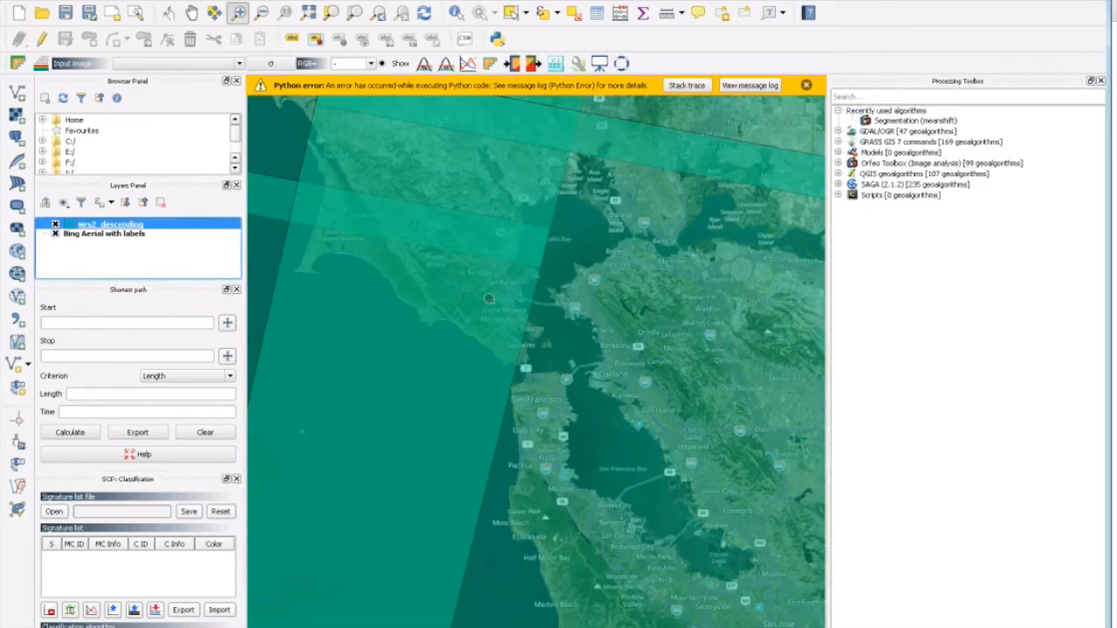
{"action": "mouse_move", "coordinate": [524, 194]}
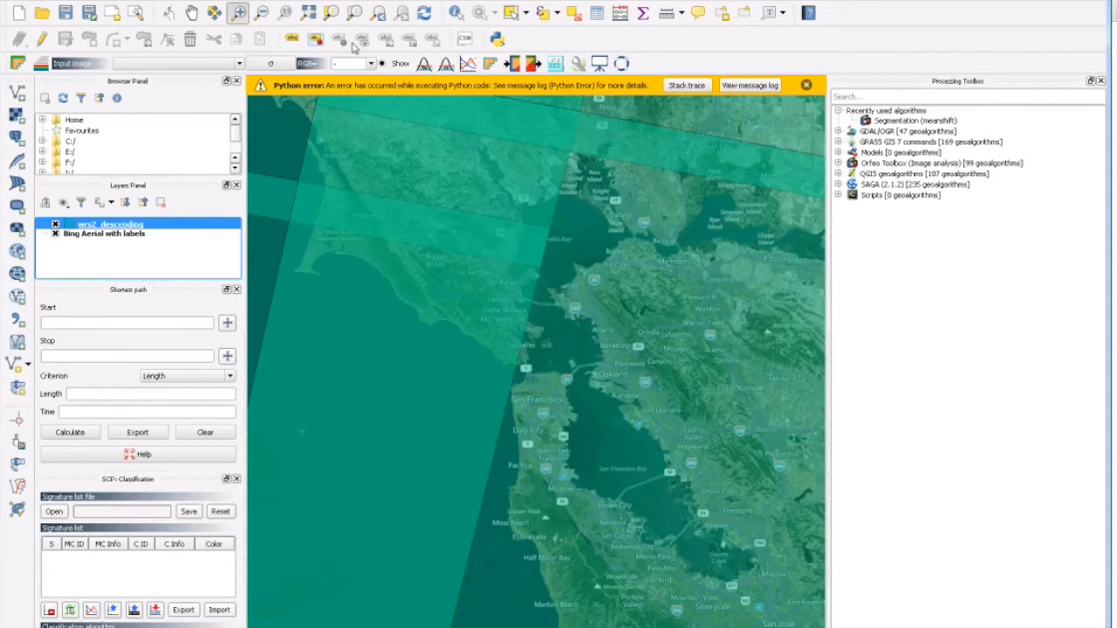
{"action": "left_click", "coordinate": [456, 12]}
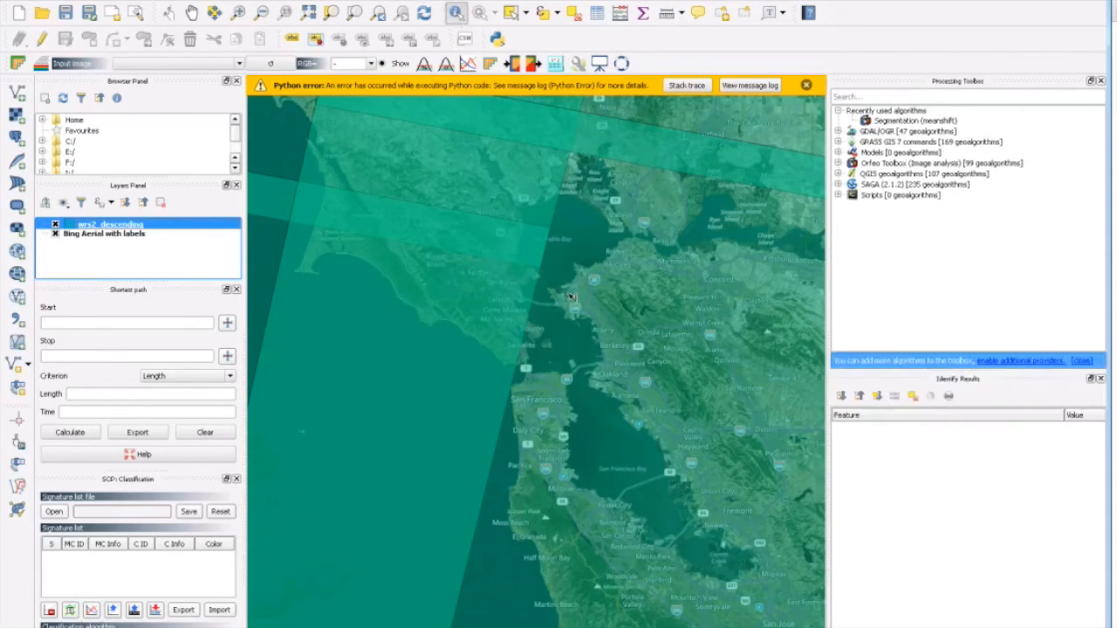
{"action": "left_click", "coordinate": [571, 296]}
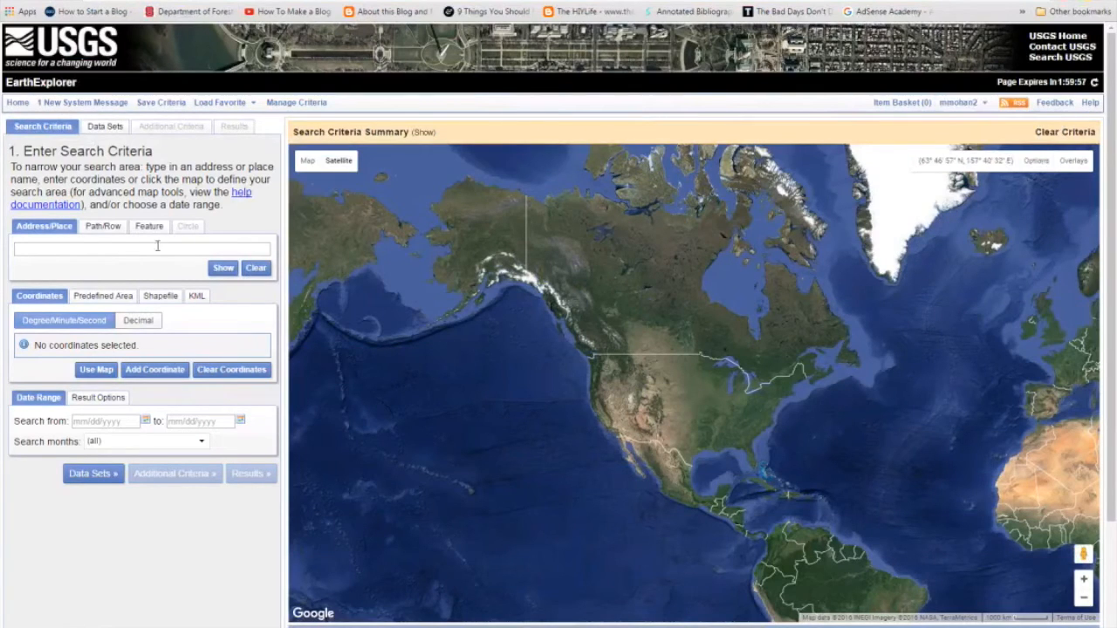
Search by WRS path 44, row 34 and pick the May 2016 start date
{"action": "left_click", "coordinate": [102, 226]}
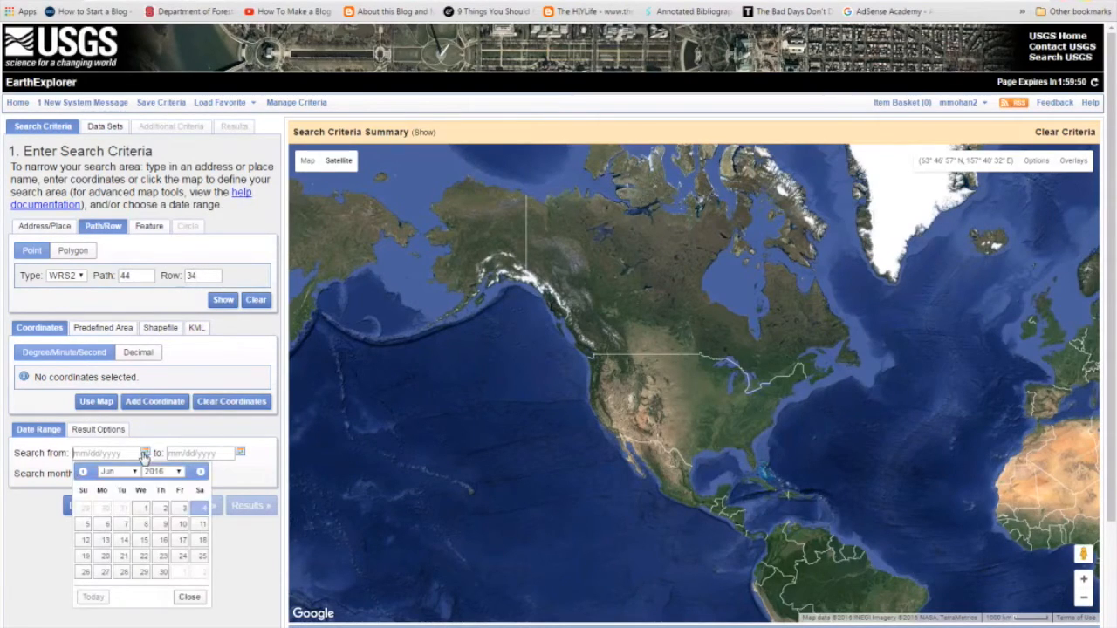
{"action": "left_click", "coordinate": [118, 471]}
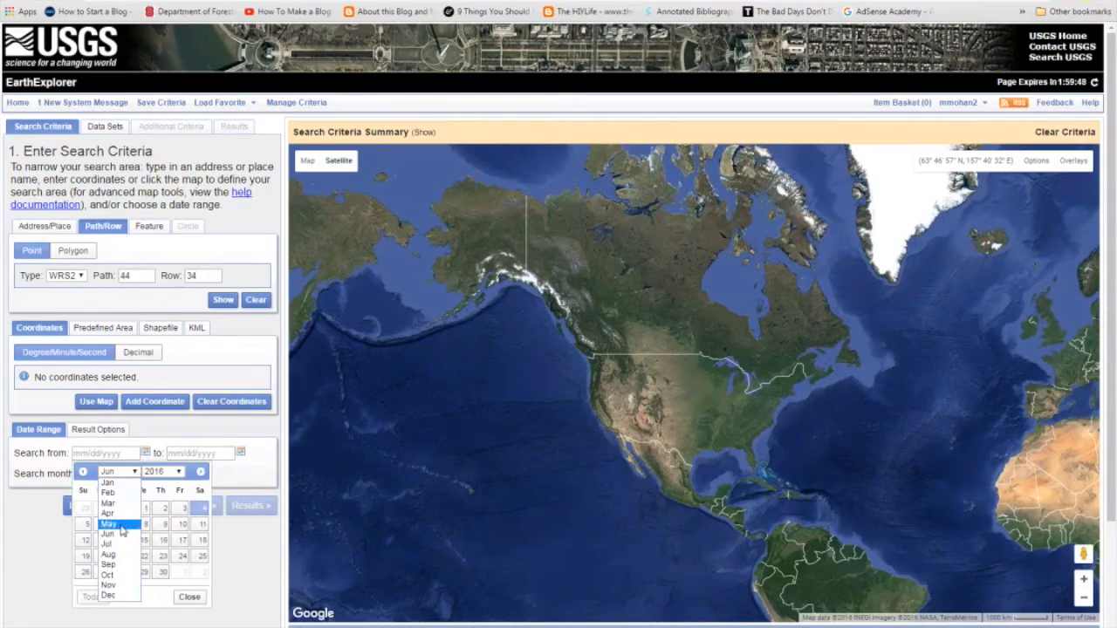
{"action": "left_click", "coordinate": [108, 524]}
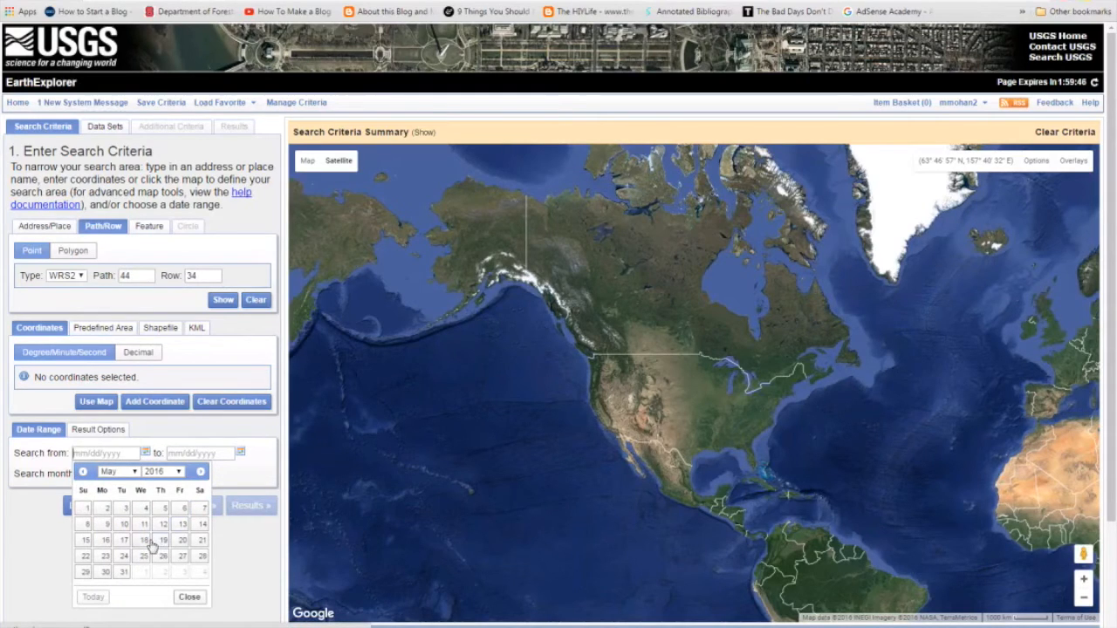
{"action": "left_click", "coordinate": [143, 556]}
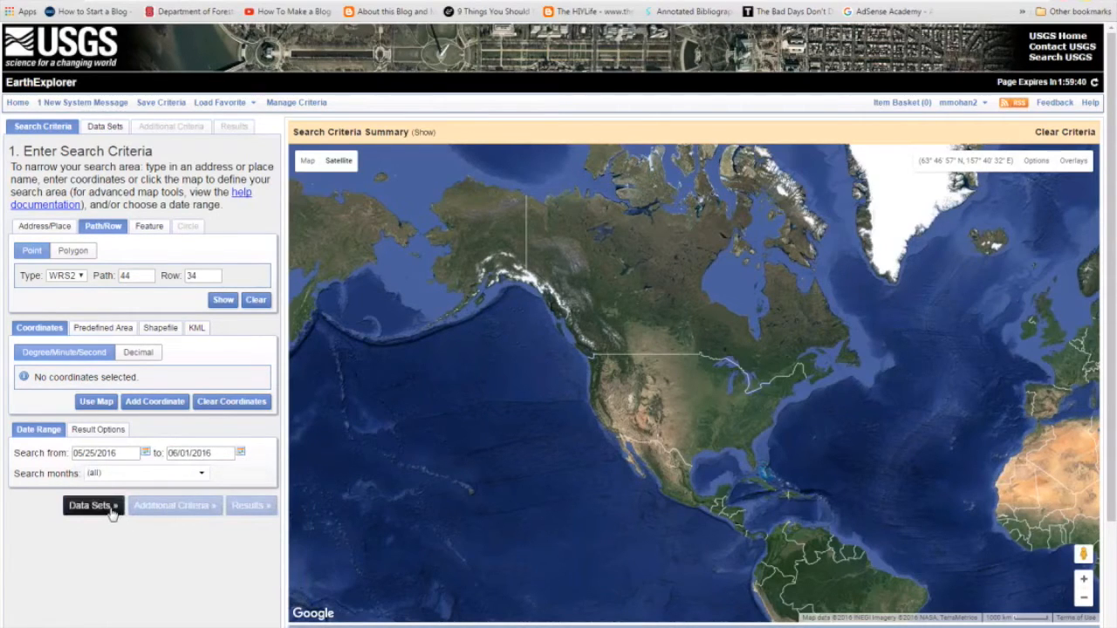
Select L8 OLI/TIRS, limit cloud cover to under 10%, and view the results
{"action": "left_click", "coordinate": [91, 505]}
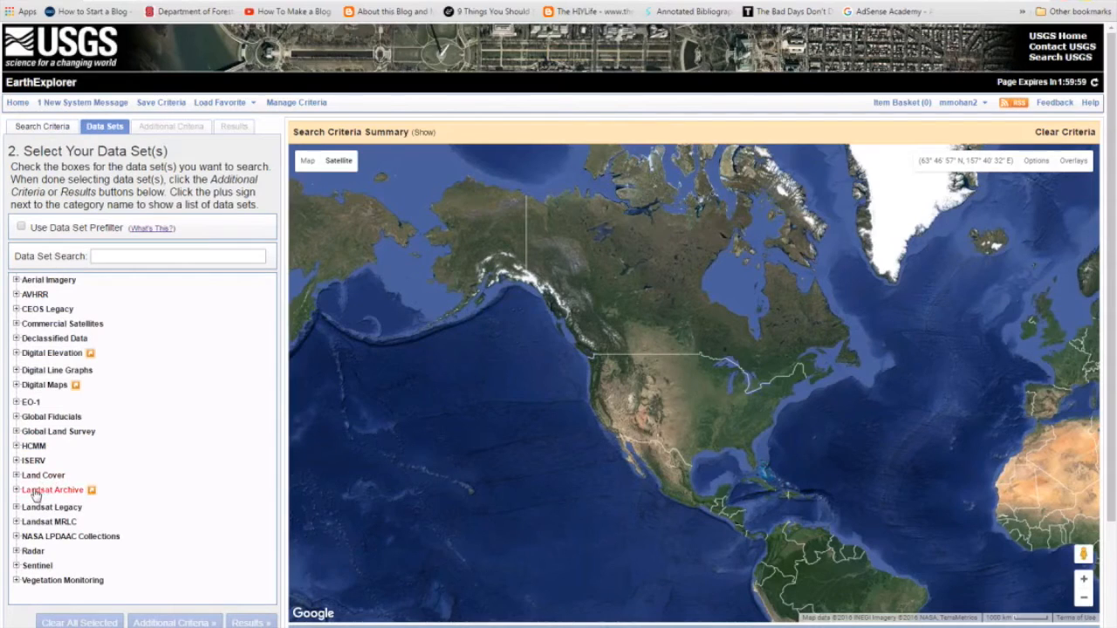
{"action": "left_click", "coordinate": [16, 490]}
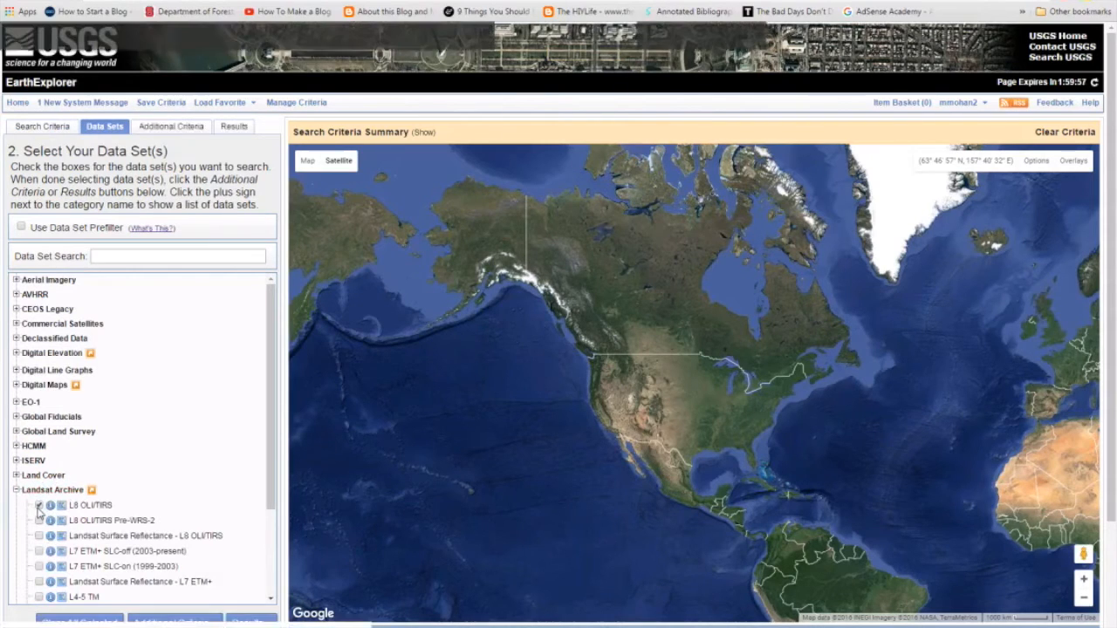
{"action": "left_click", "coordinate": [40, 505]}
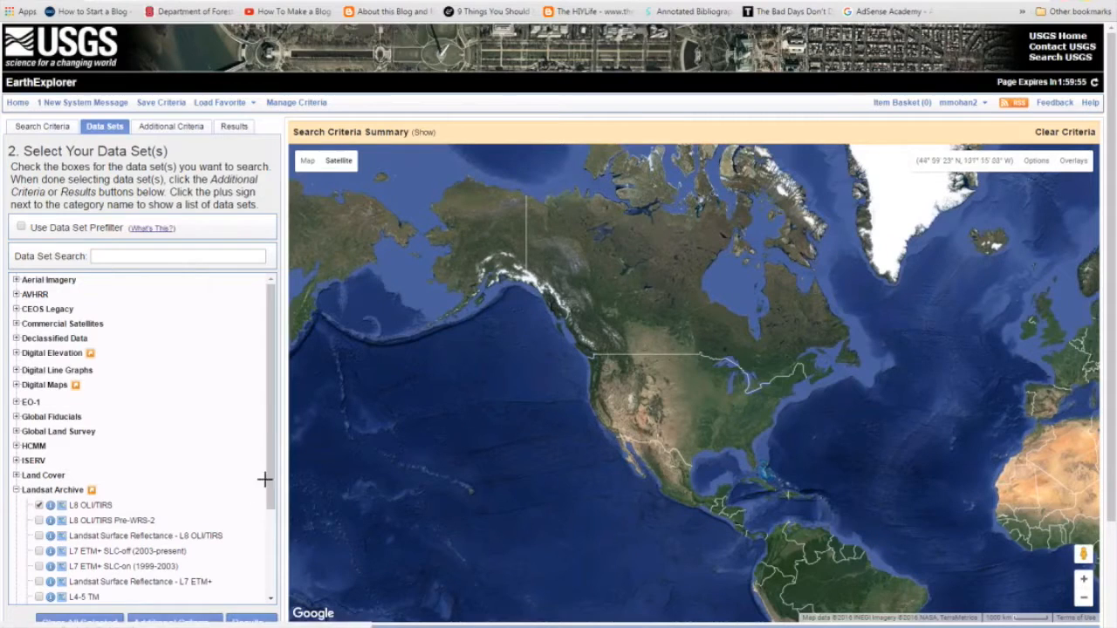
{"action": "left_click", "coordinate": [171, 126]}
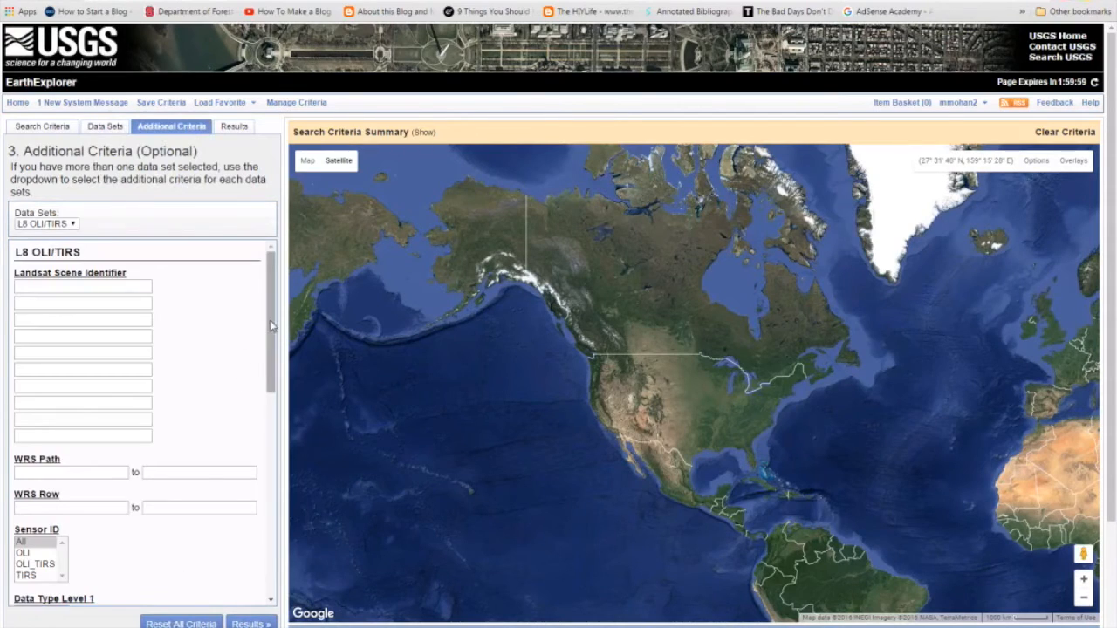
{"action": "scroll", "scroll_direction": "down", "scroll_amount": 3}
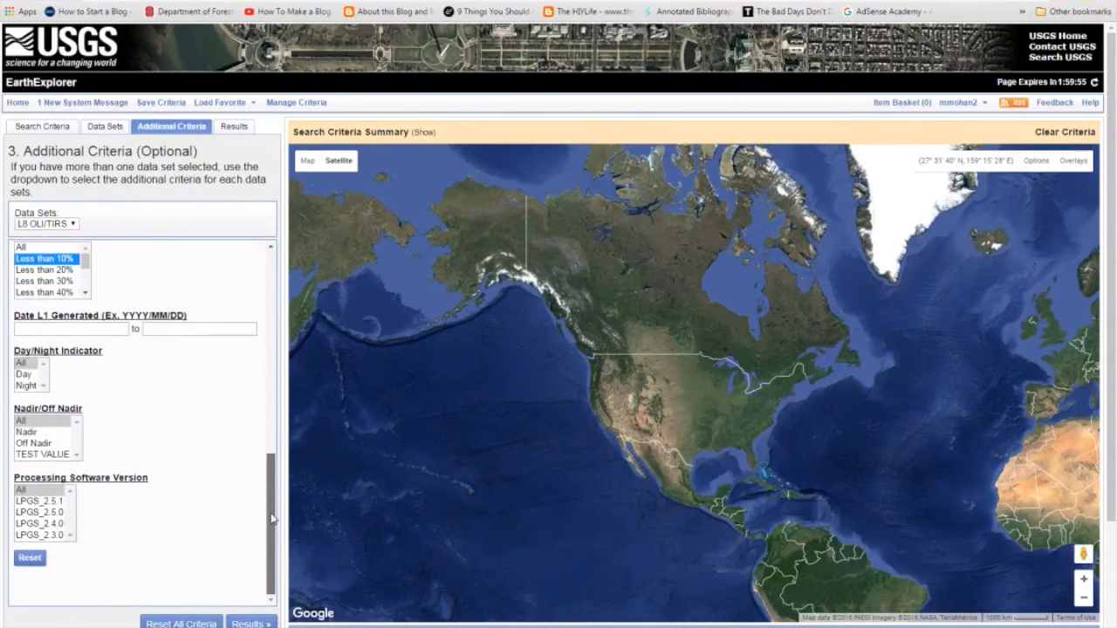
{"action": "left_click", "coordinate": [233, 125]}
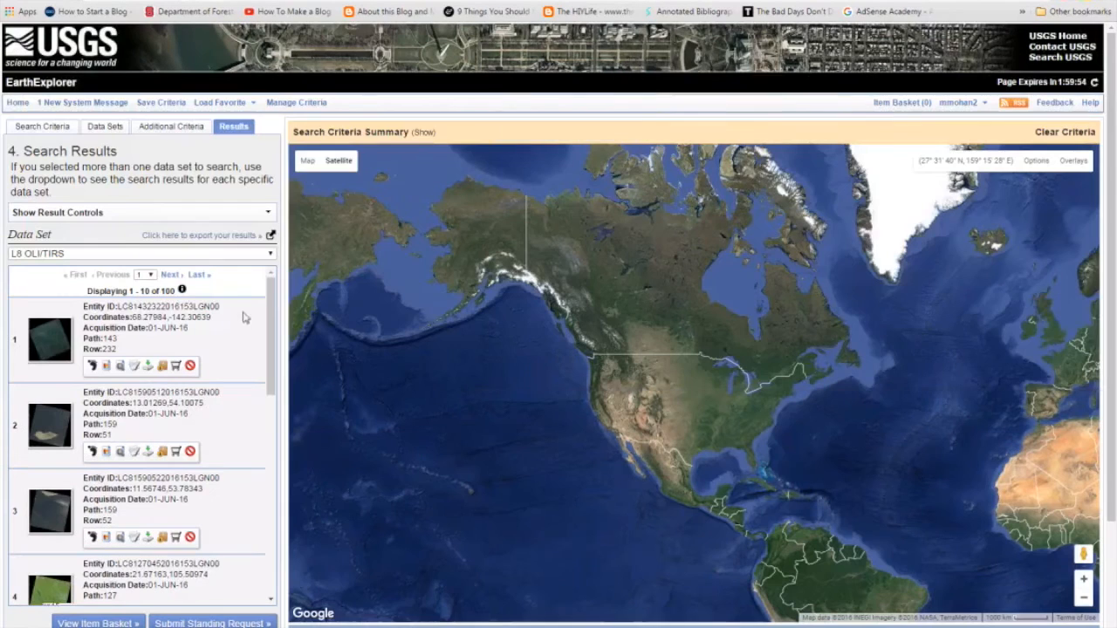
{"action": "scroll", "scroll_direction": "down", "scroll_amount": 3}
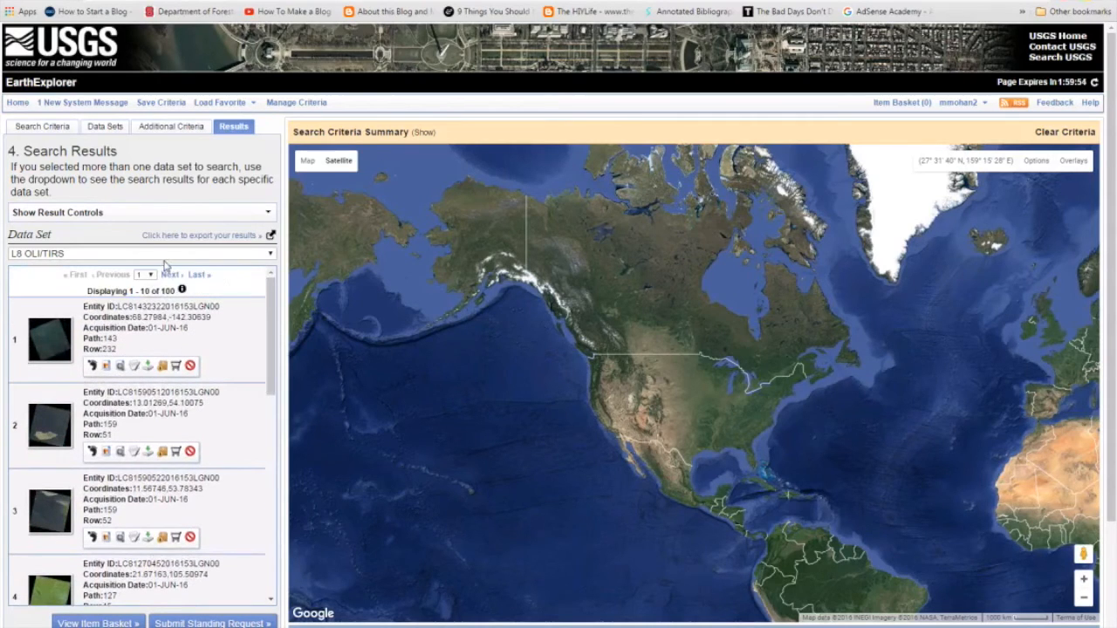
{"action": "mouse_move", "coordinate": [281, 250]}
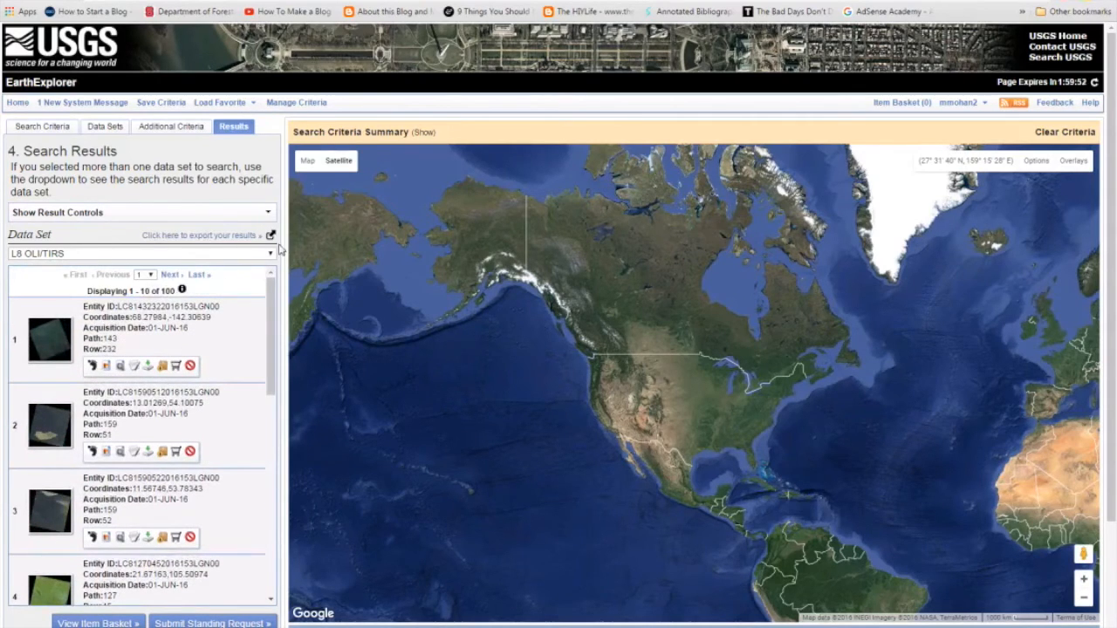
Export the scene results as CSV and dismiss the notice
{"action": "left_click", "coordinate": [272, 235]}
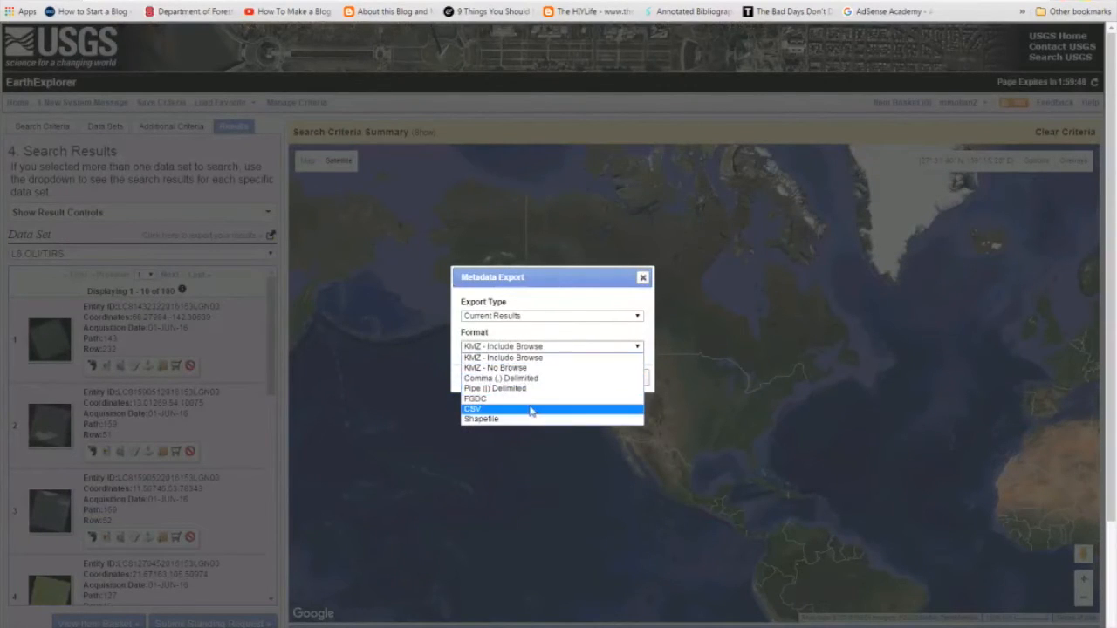
{"action": "left_click", "coordinate": [582, 377]}
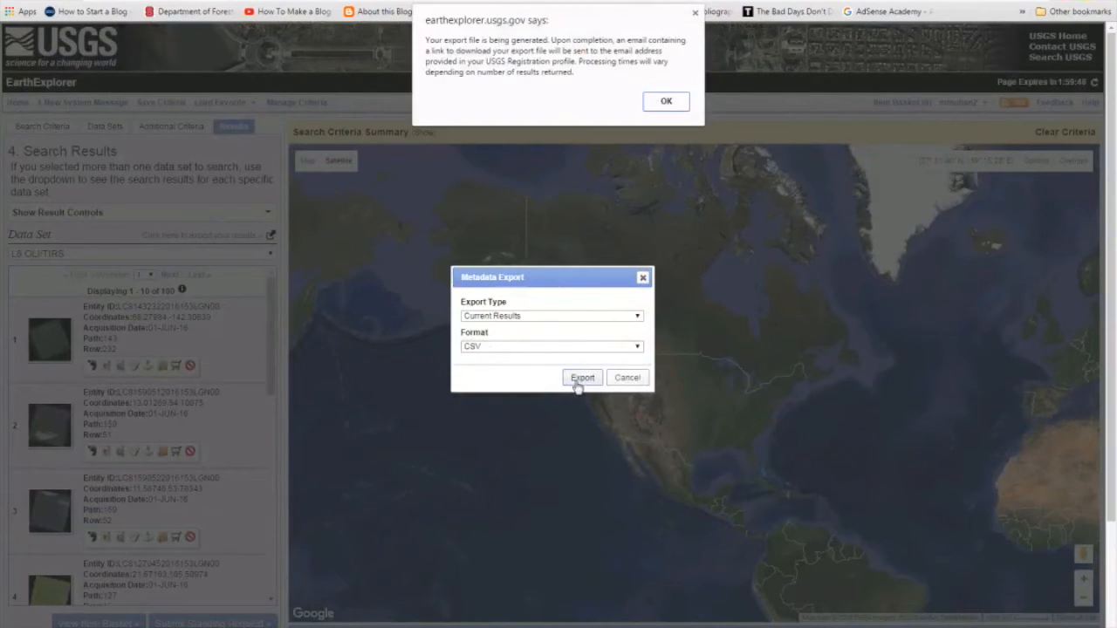
{"action": "left_click", "coordinate": [666, 101]}
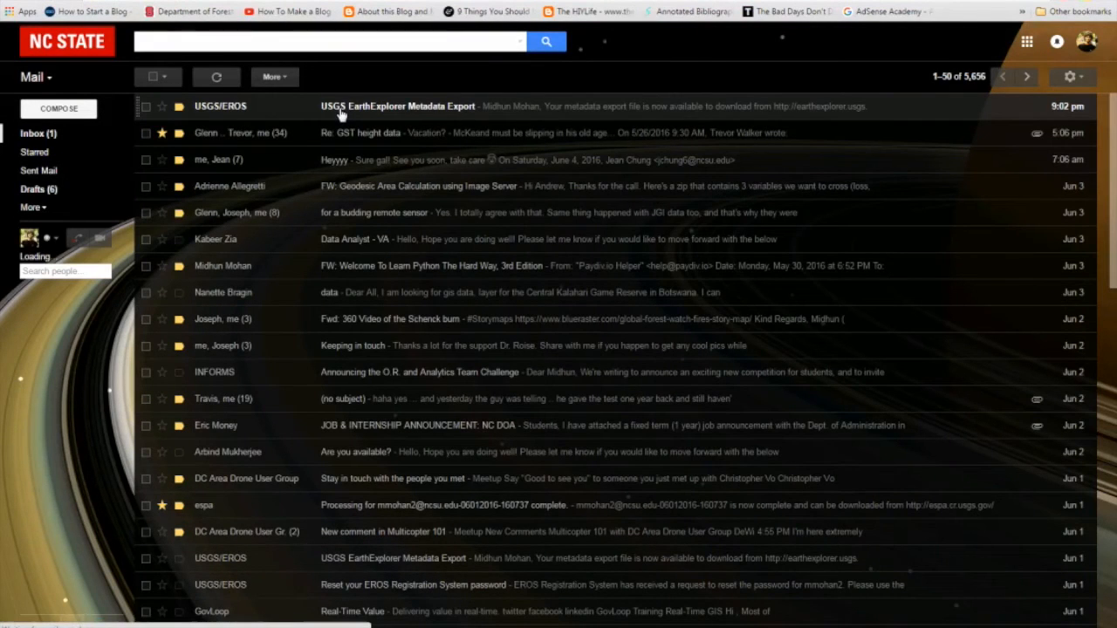
Download the export file from the USGS metadata email and show it in its folder
{"action": "left_click", "coordinate": [397, 106]}
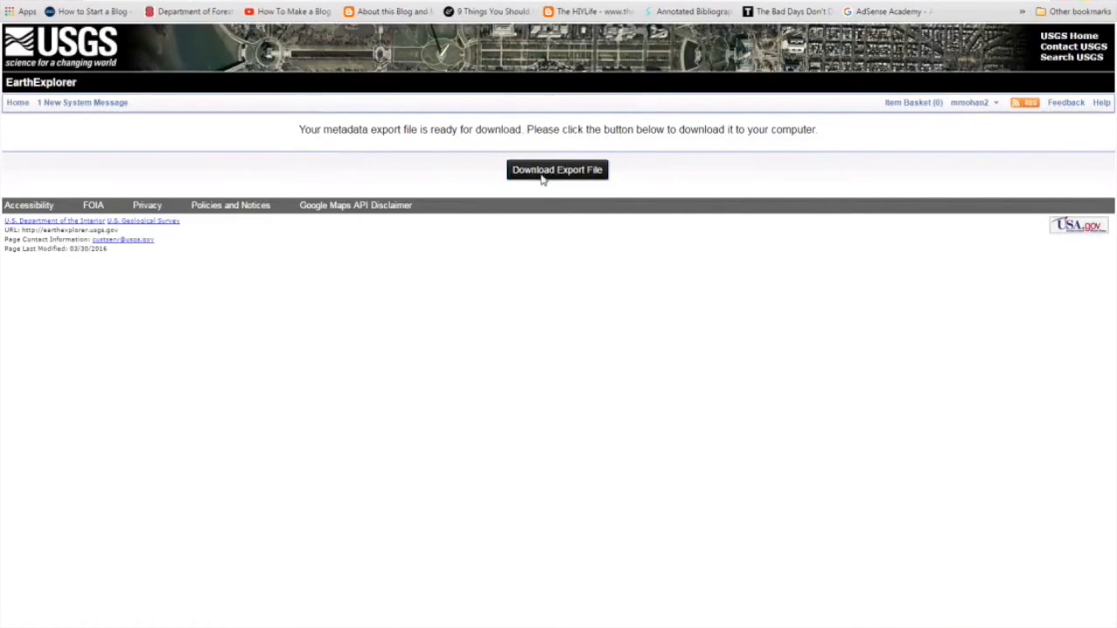
{"action": "left_click", "coordinate": [556, 169]}
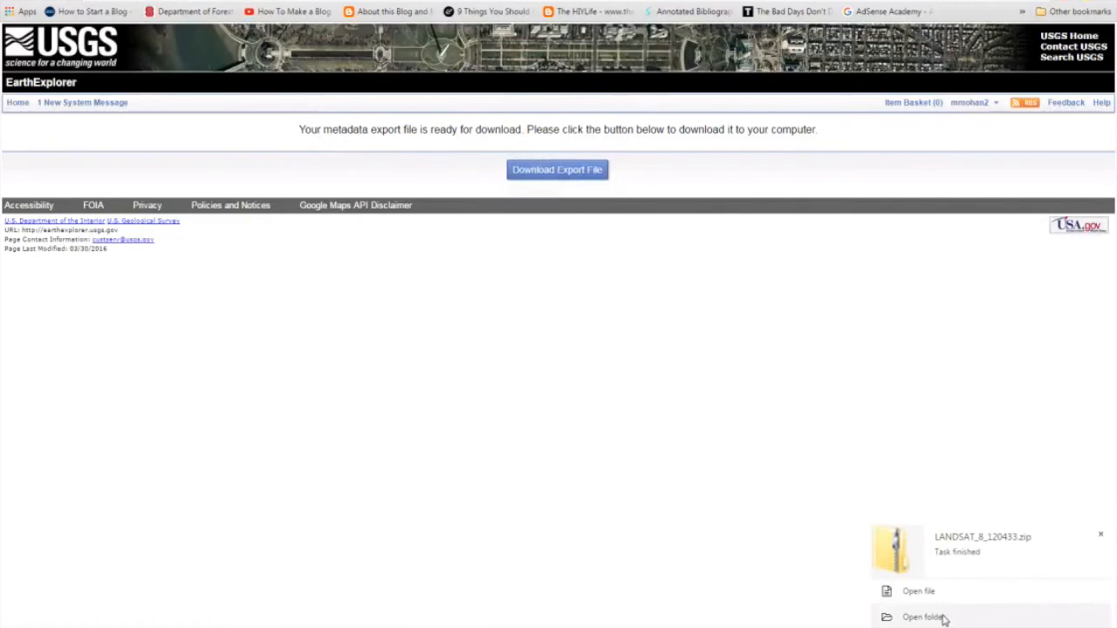
{"action": "left_click", "coordinate": [921, 616]}
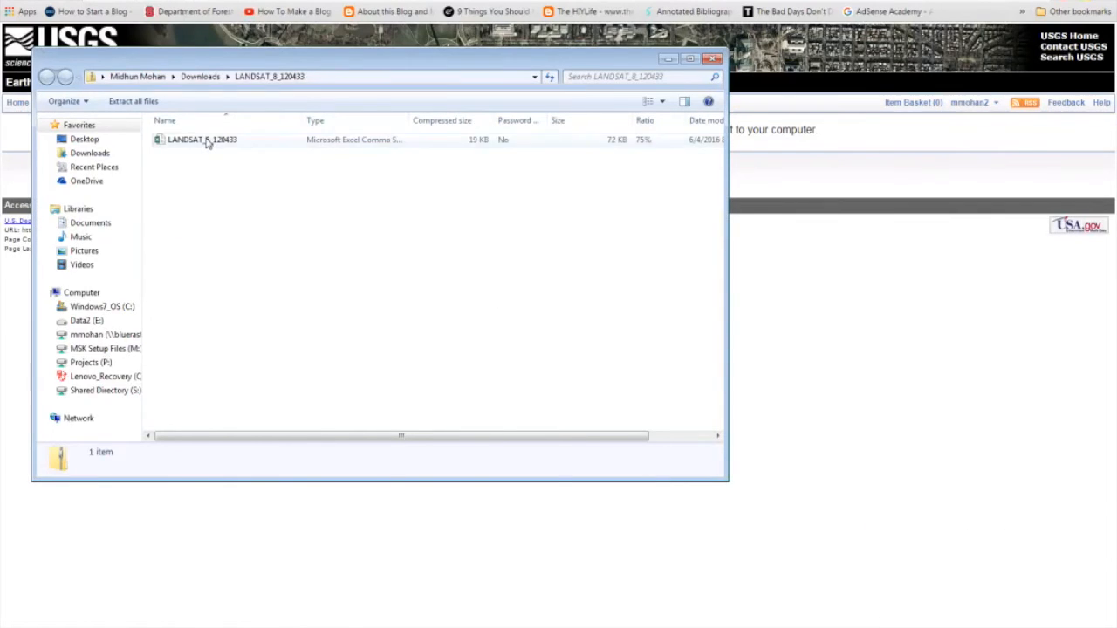
Open the LANDSAT_8_120433 CSV in Excel and scroll through the scene rows
{"action": "double_click", "coordinate": [203, 140]}
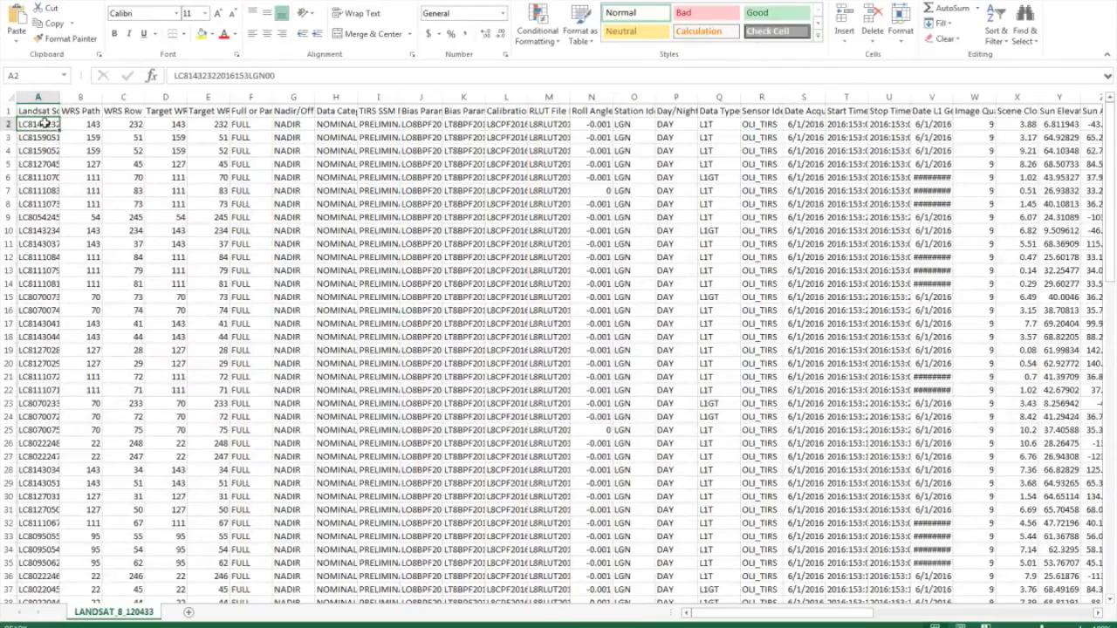
{"action": "scroll", "scroll_direction": "down", "scroll_amount": 3}
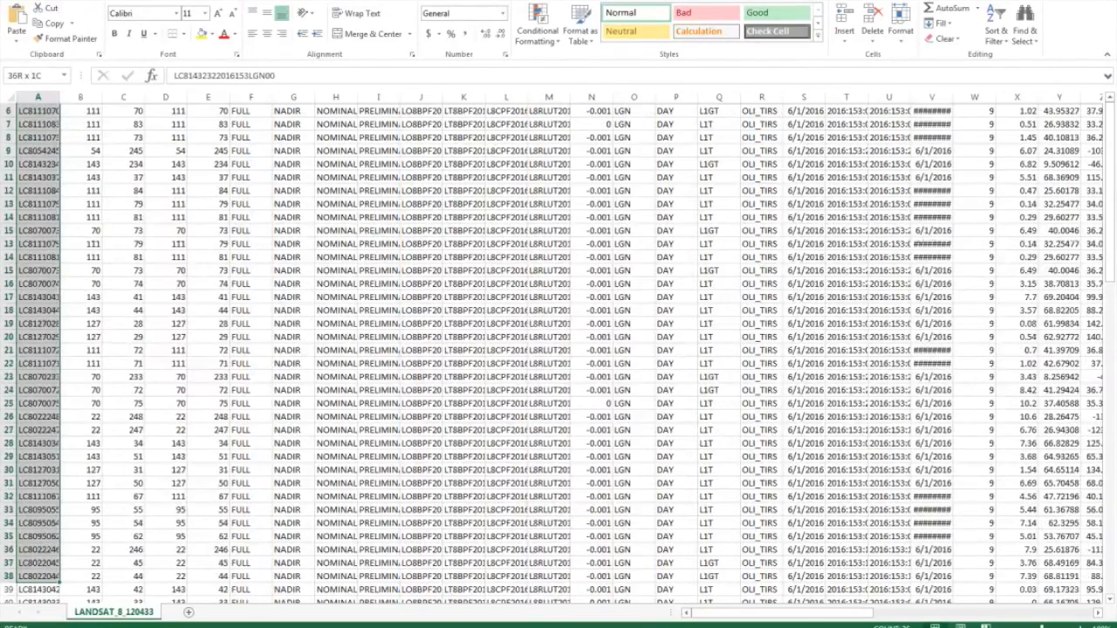
{"action": "scroll", "scroll_direction": "down", "scroll_amount": 3}
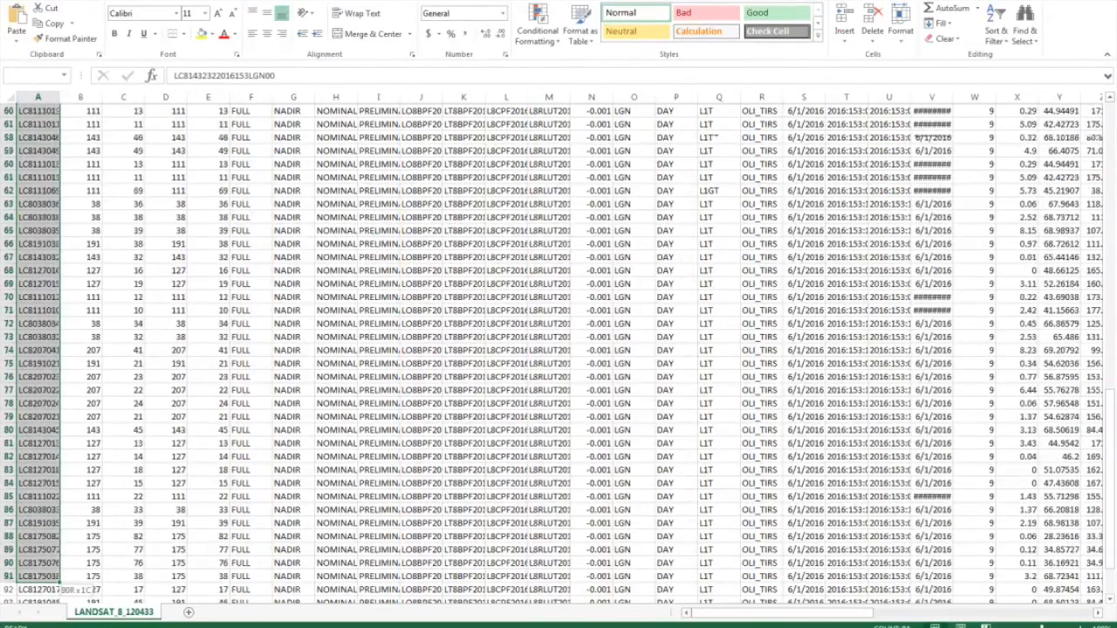
{"action": "scroll", "scroll_direction": "down", "scroll_amount": 3}
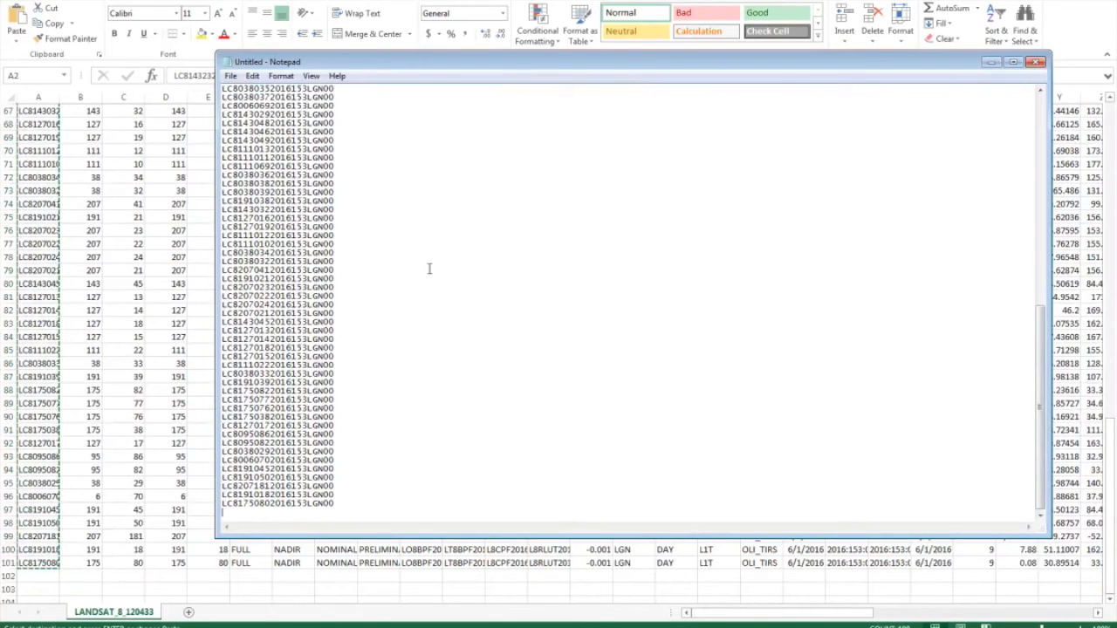
Save the Notepad scene ID list as 'sfo' in Downloads
{"action": "left_click", "coordinate": [230, 76]}
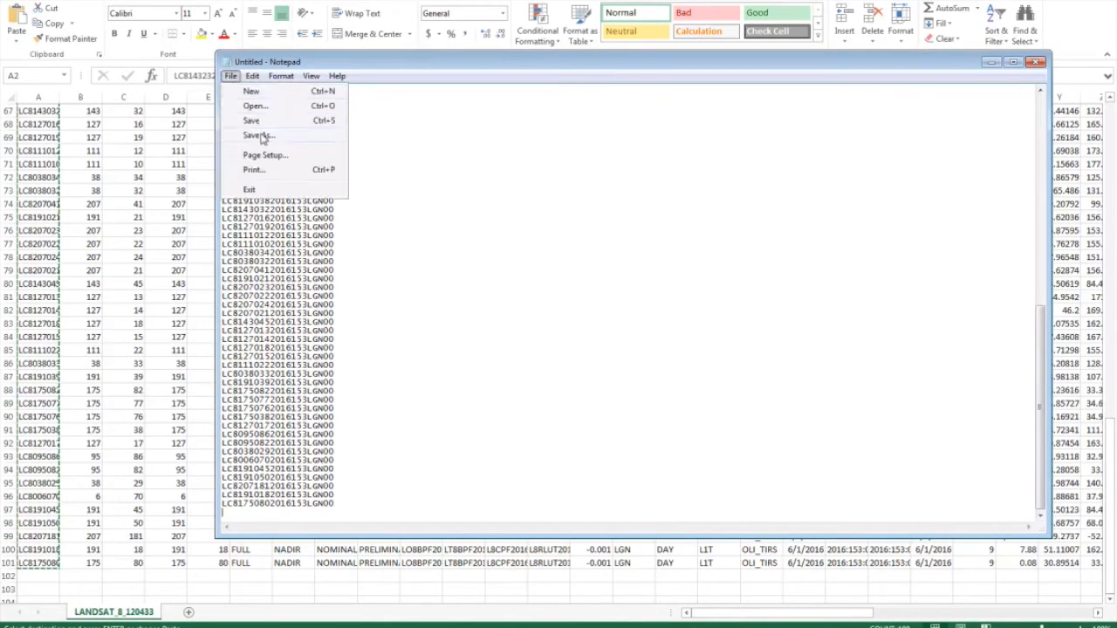
{"action": "left_click", "coordinate": [258, 136]}
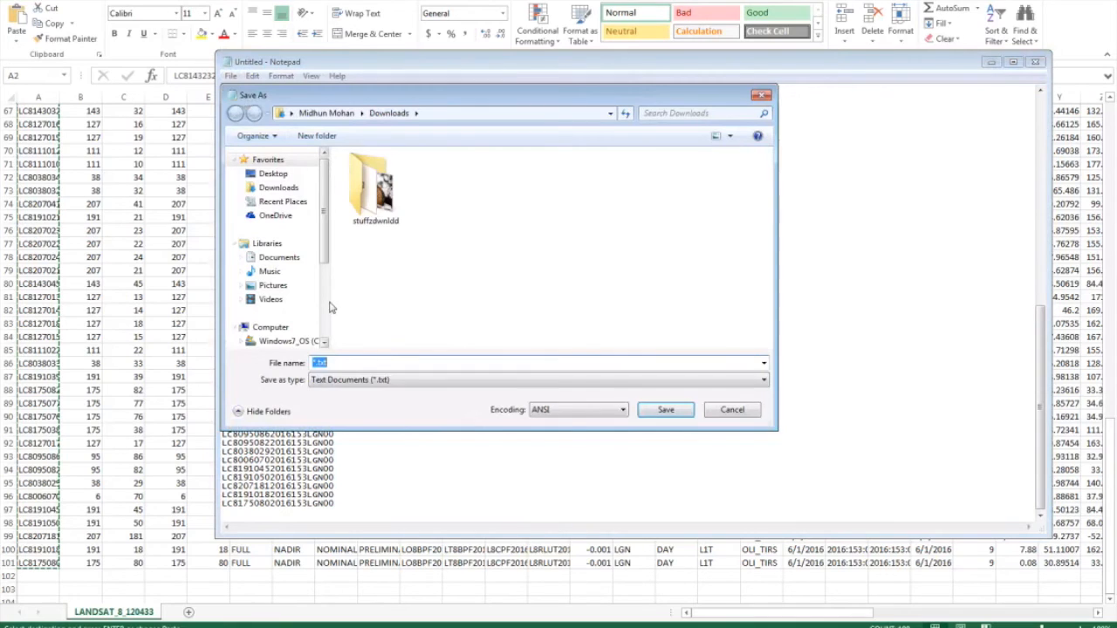
{"action": "type", "text": "sfo"}
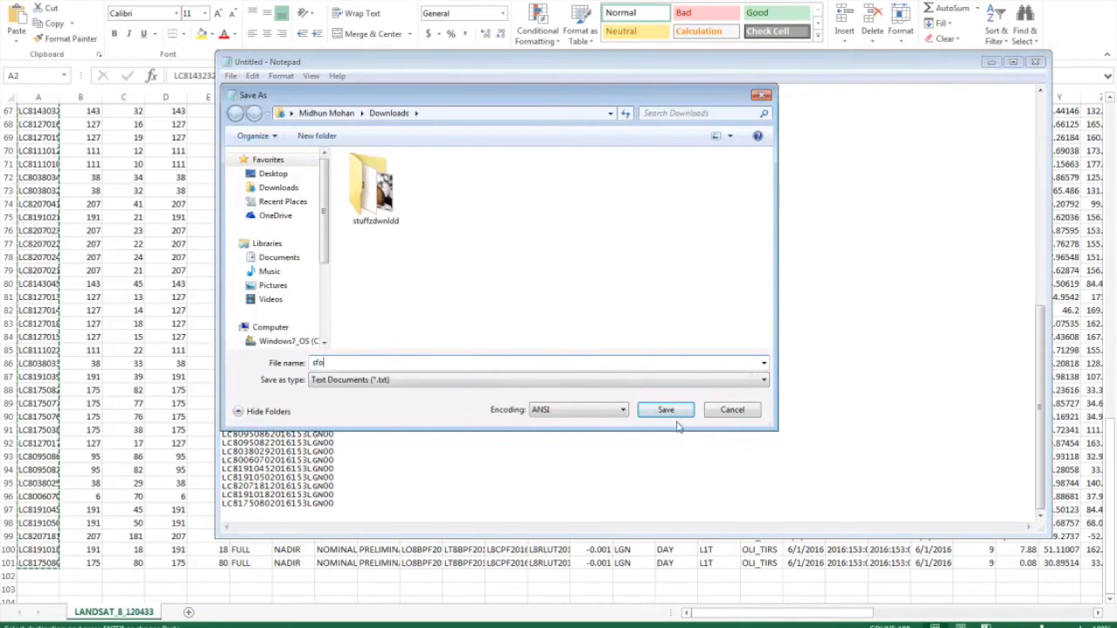
{"action": "left_click", "coordinate": [664, 410]}
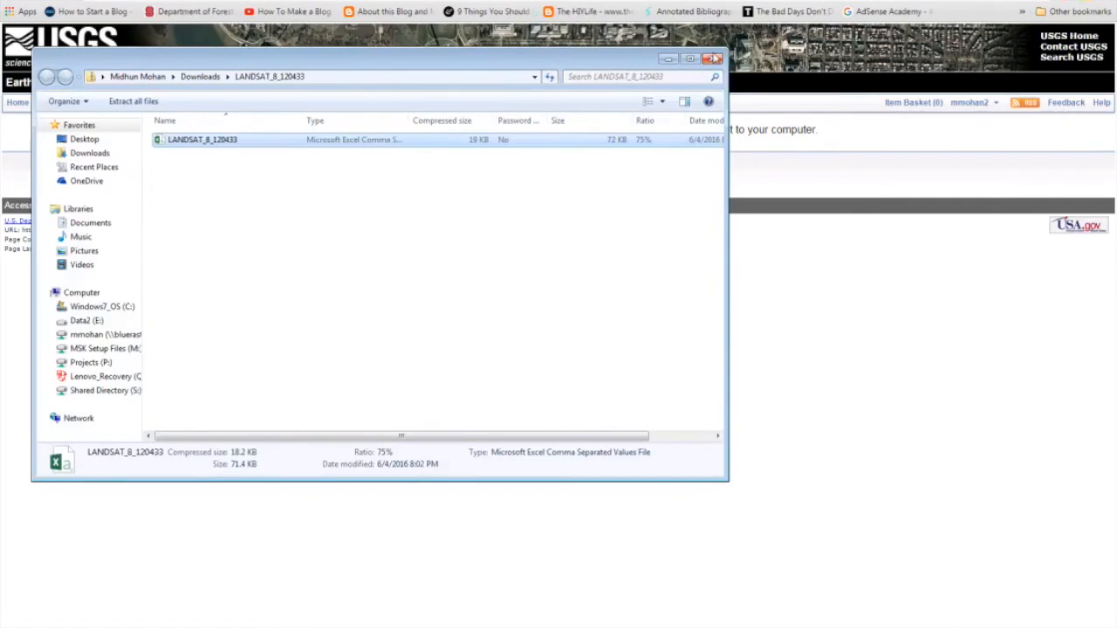
Close the LANDSAT_8_120433 archive folder and switch to the ESPA LSRD ordering site
{"action": "left_click", "coordinate": [713, 58]}
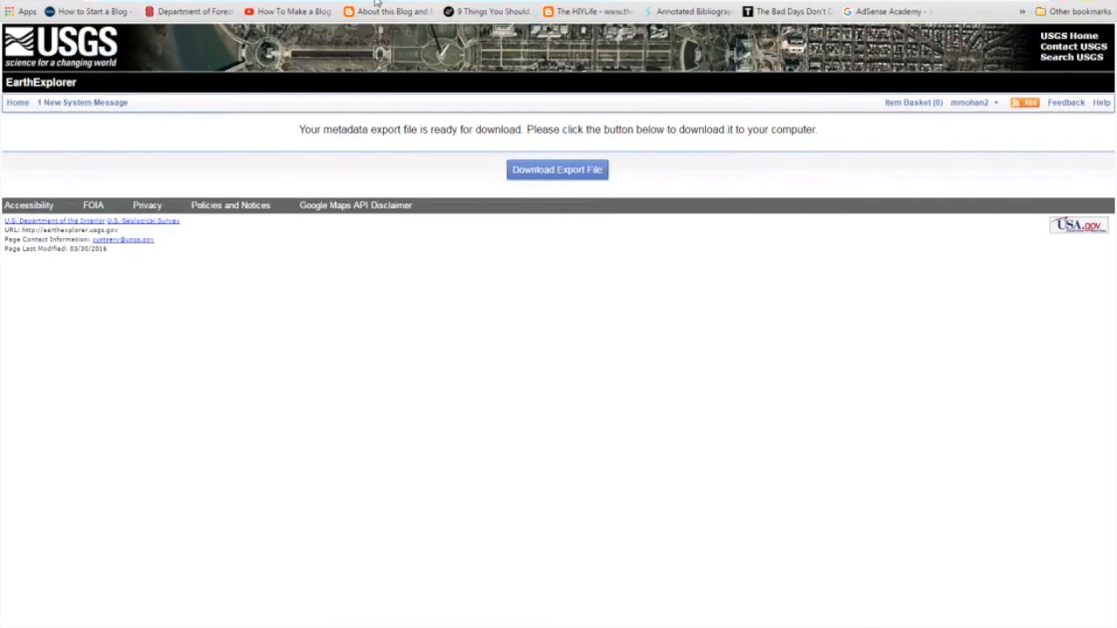
{"action": "left_click", "coordinate": [376, 2]}
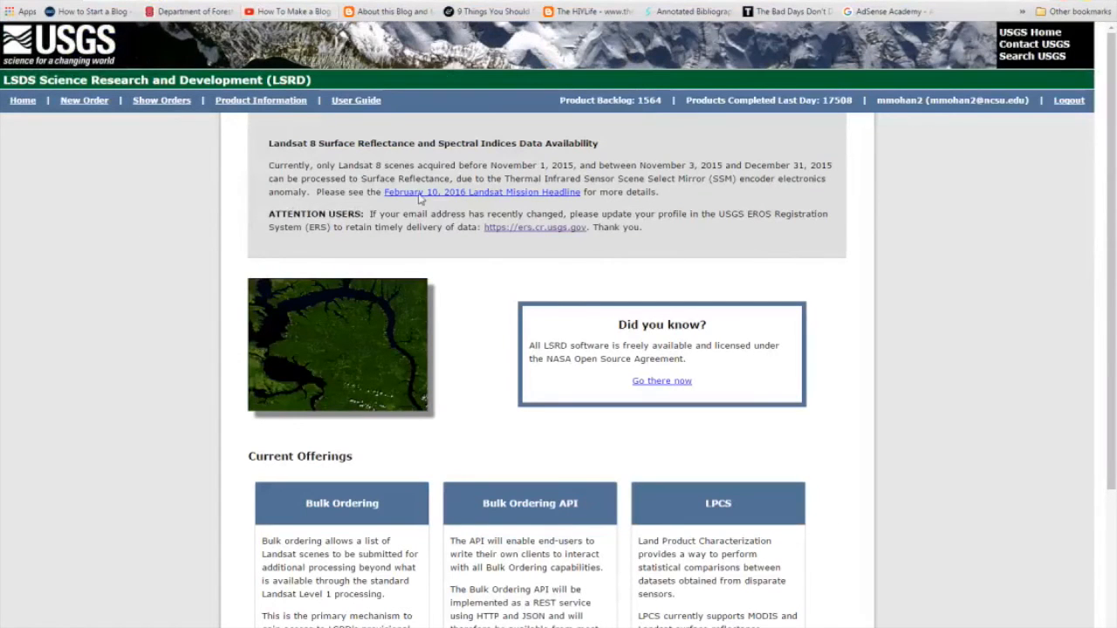
Load sfo.txt as the scene list, requesting Input Products and Top of Atmosphere Reflectance
{"action": "scroll", "scroll_direction": "down", "scroll_amount": 3}
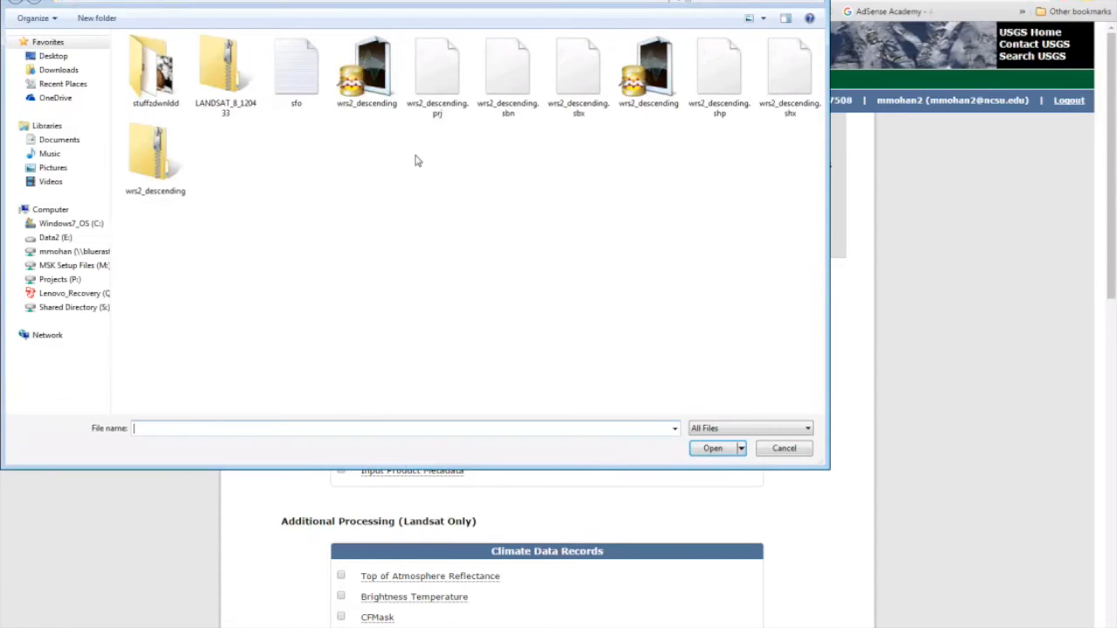
{"action": "left_click", "coordinate": [713, 448]}
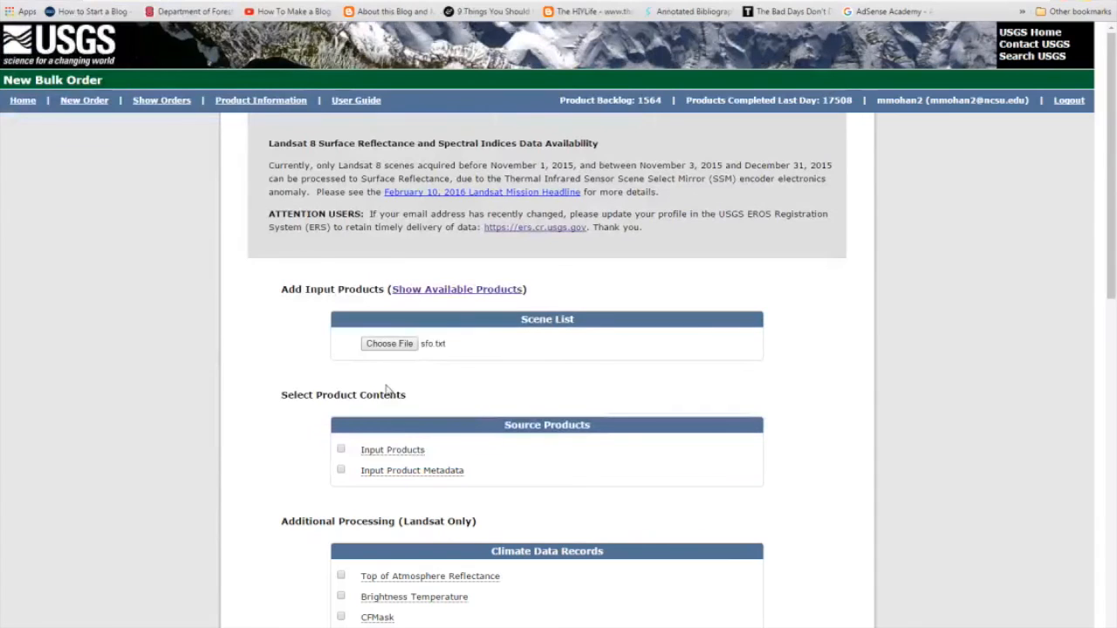
{"action": "left_click", "coordinate": [340, 448]}
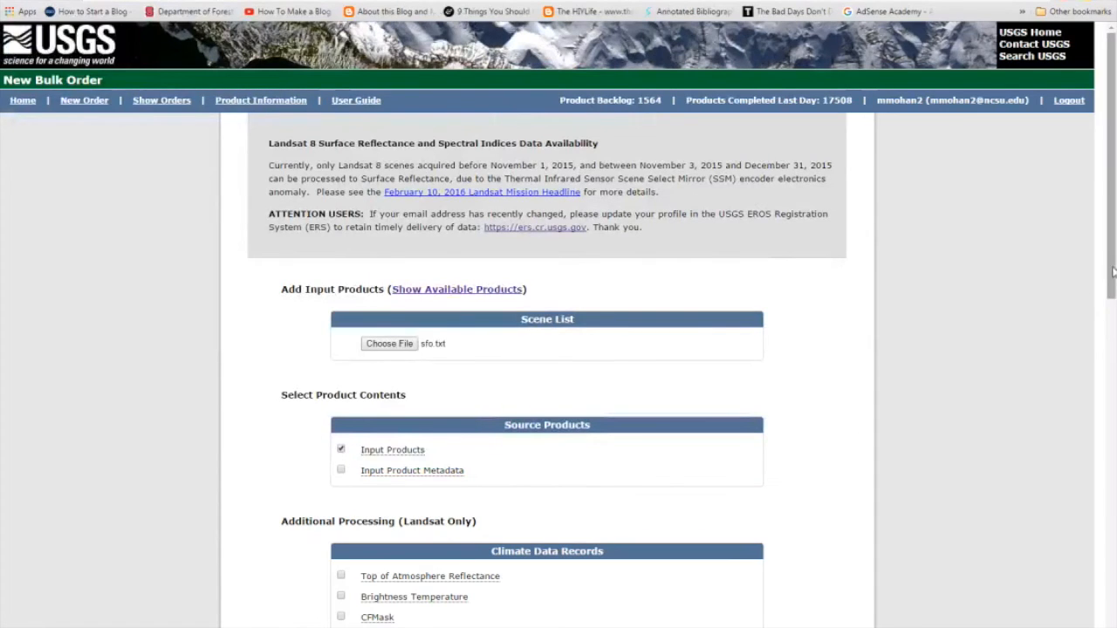
{"action": "scroll", "scroll_direction": "down", "scroll_amount": 3}
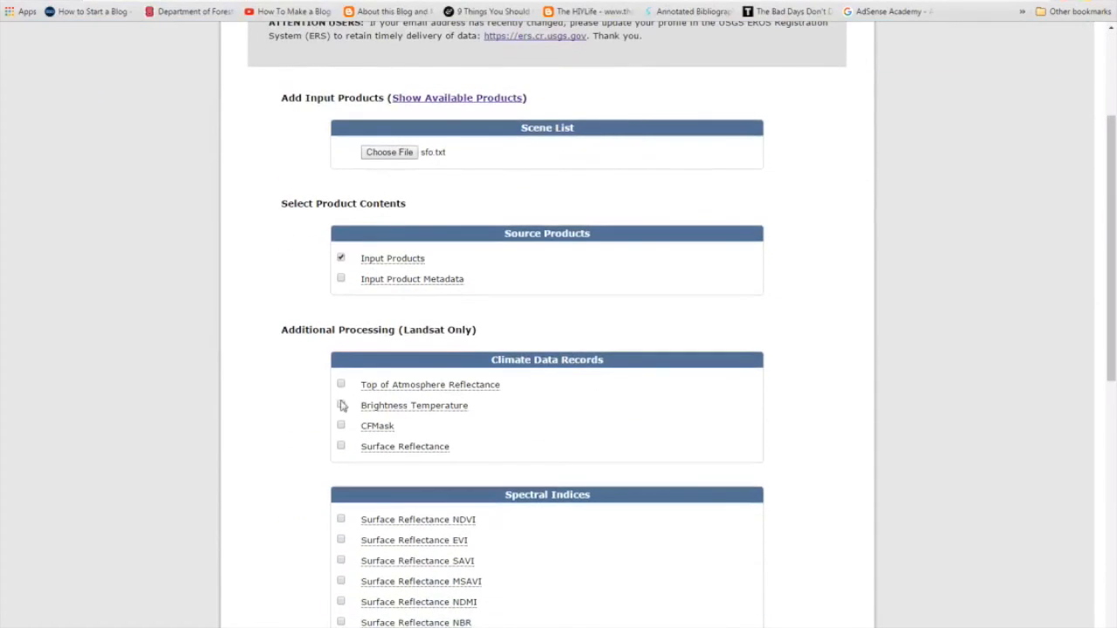
{"action": "left_click", "coordinate": [340, 384]}
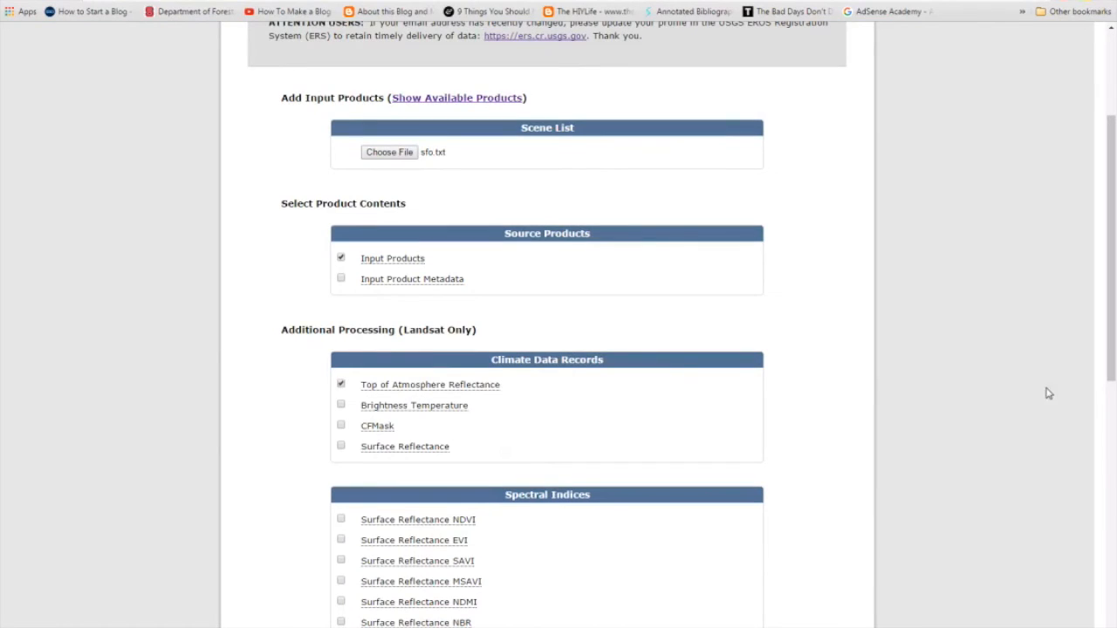
Keep GeoTiff output and submit the bulk order
{"action": "scroll", "scroll_direction": "down", "scroll_amount": 3}
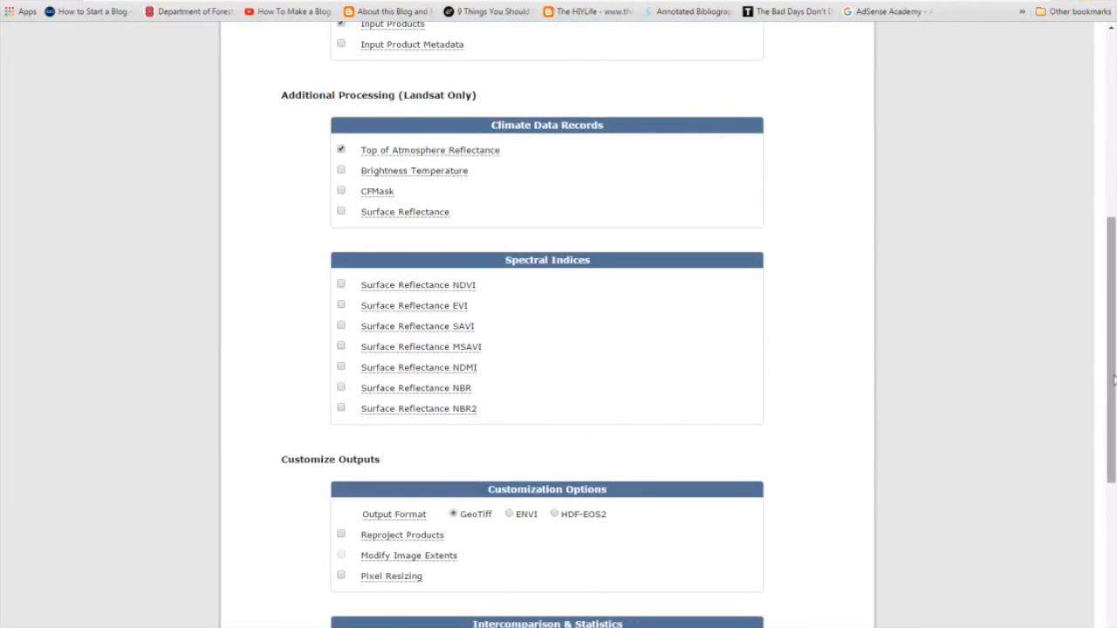
{"action": "scroll", "scroll_direction": "down", "scroll_amount": 3}
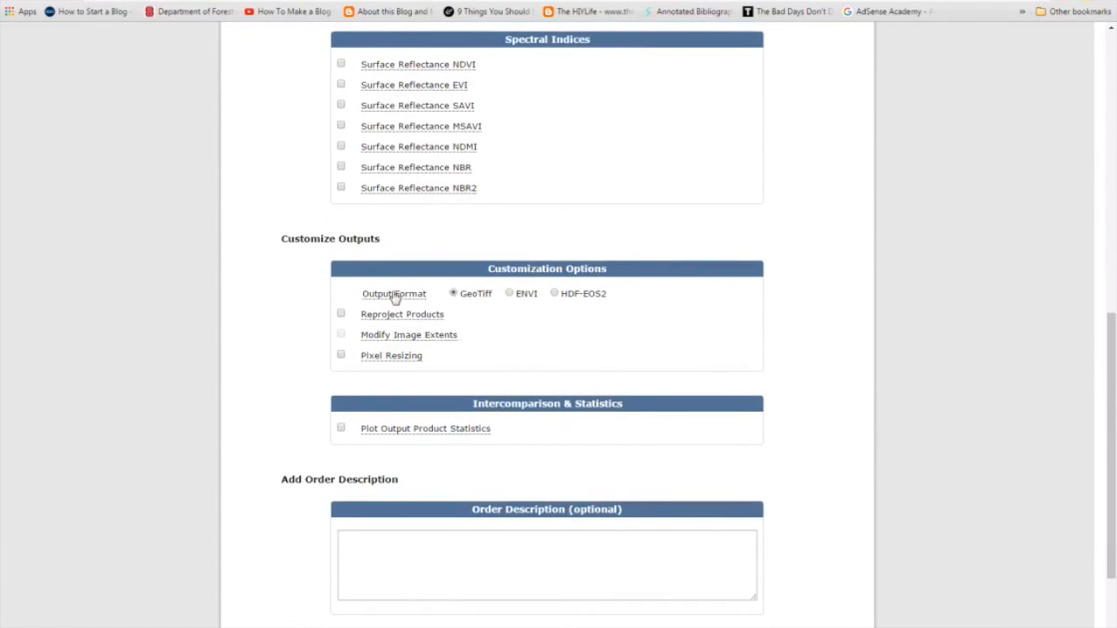
{"action": "mouse_move", "coordinate": [542, 349]}
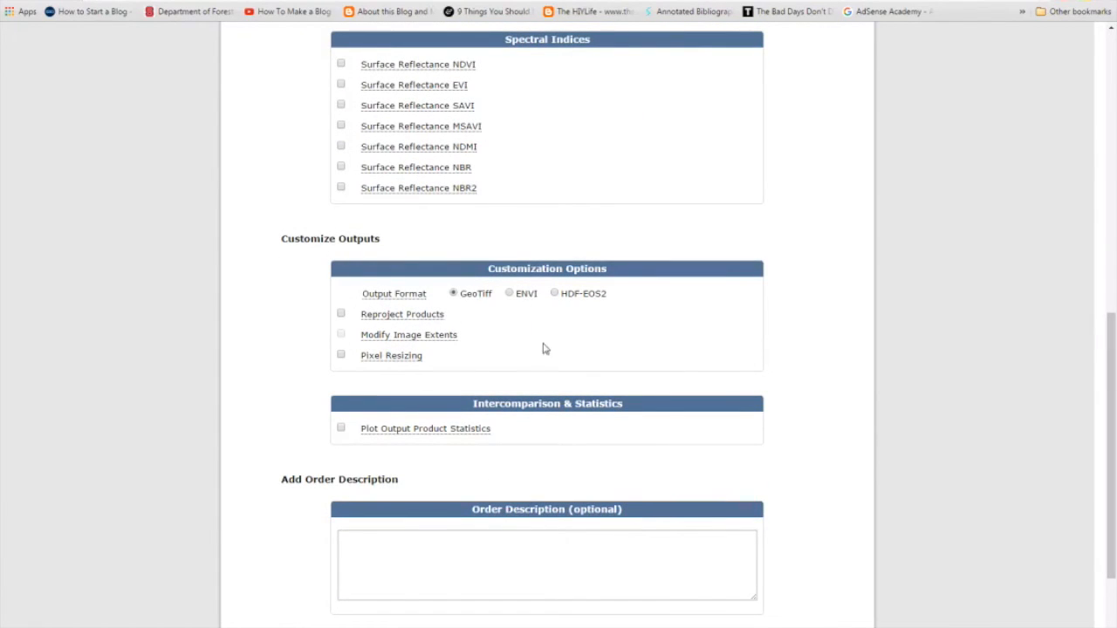
{"action": "scroll", "scroll_direction": "down", "scroll_amount": 3}
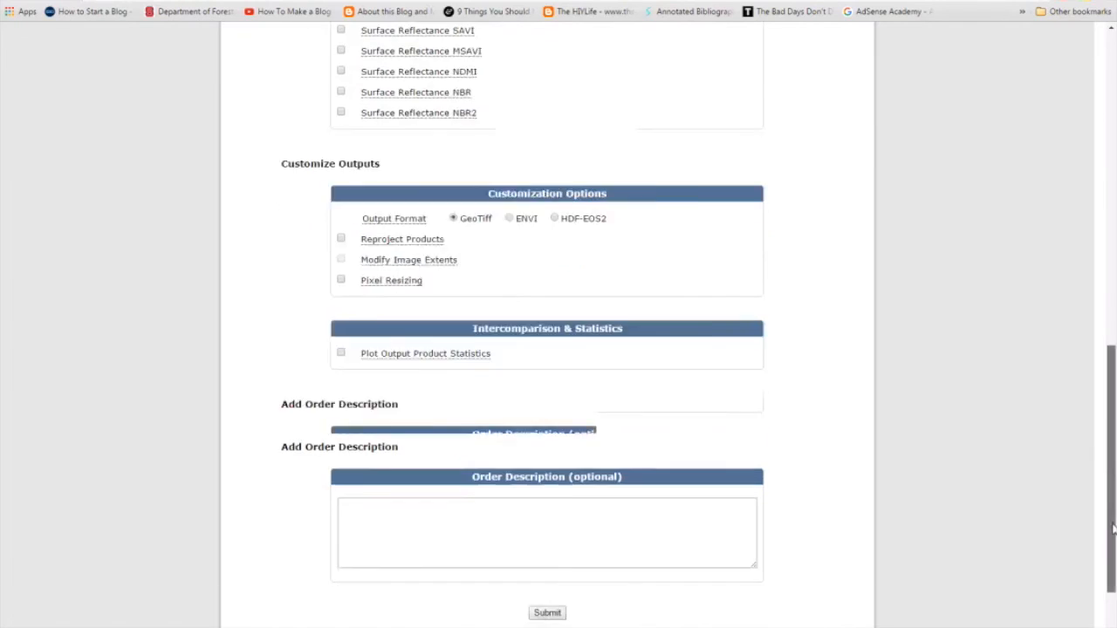
{"action": "scroll", "scroll_direction": "down", "scroll_amount": 3}
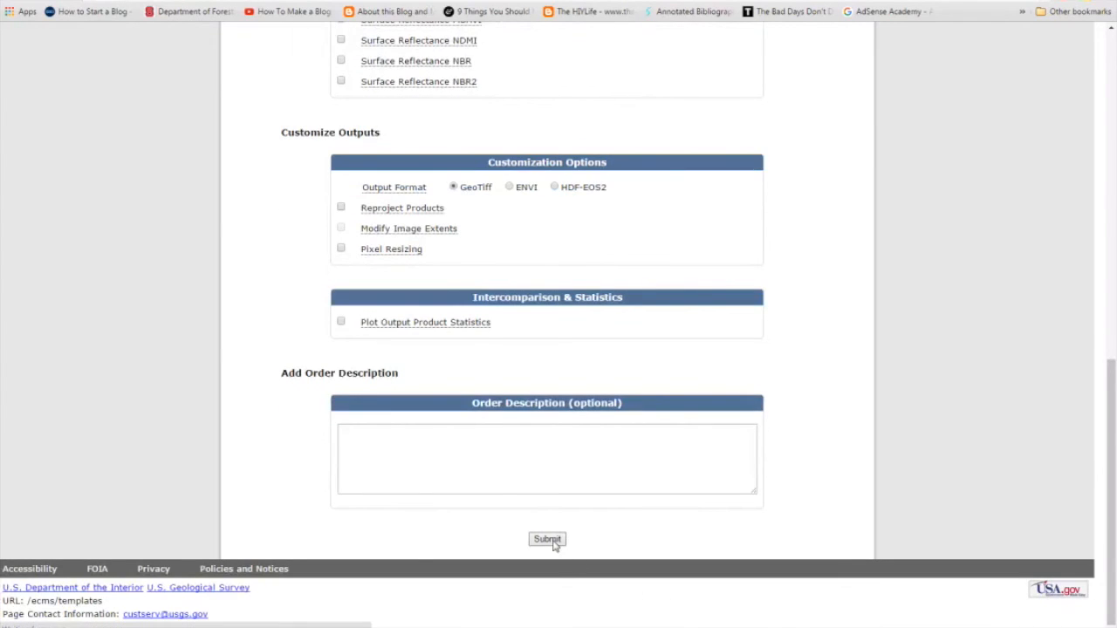
{"action": "left_click", "coordinate": [547, 538]}
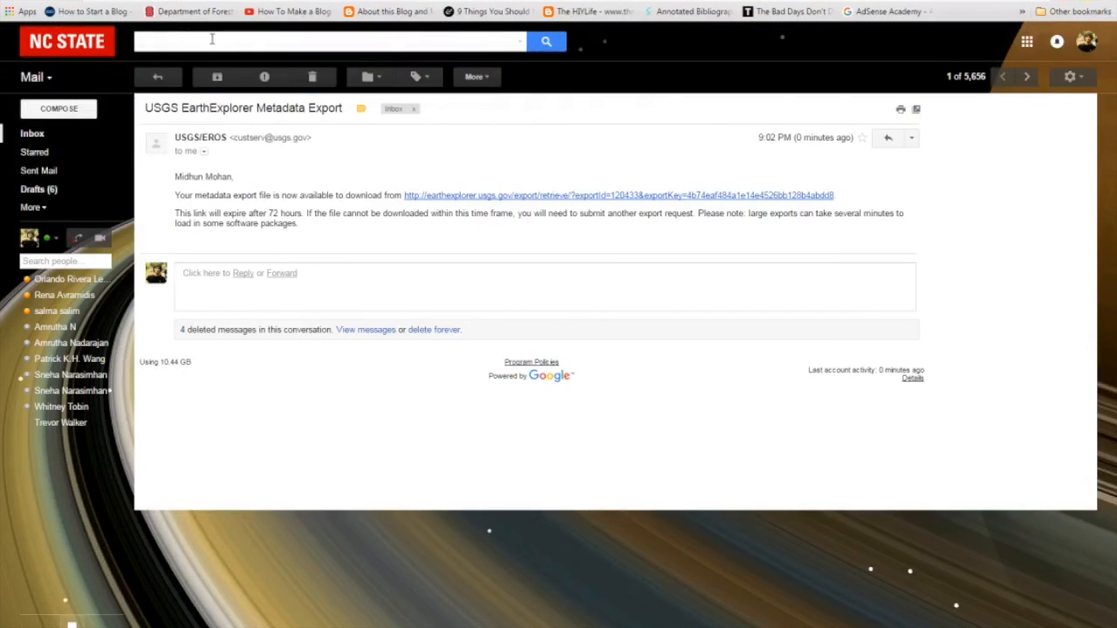
Search Gmail for 'espa' to find the ESPA order emails
{"action": "type", "text": "espa"}
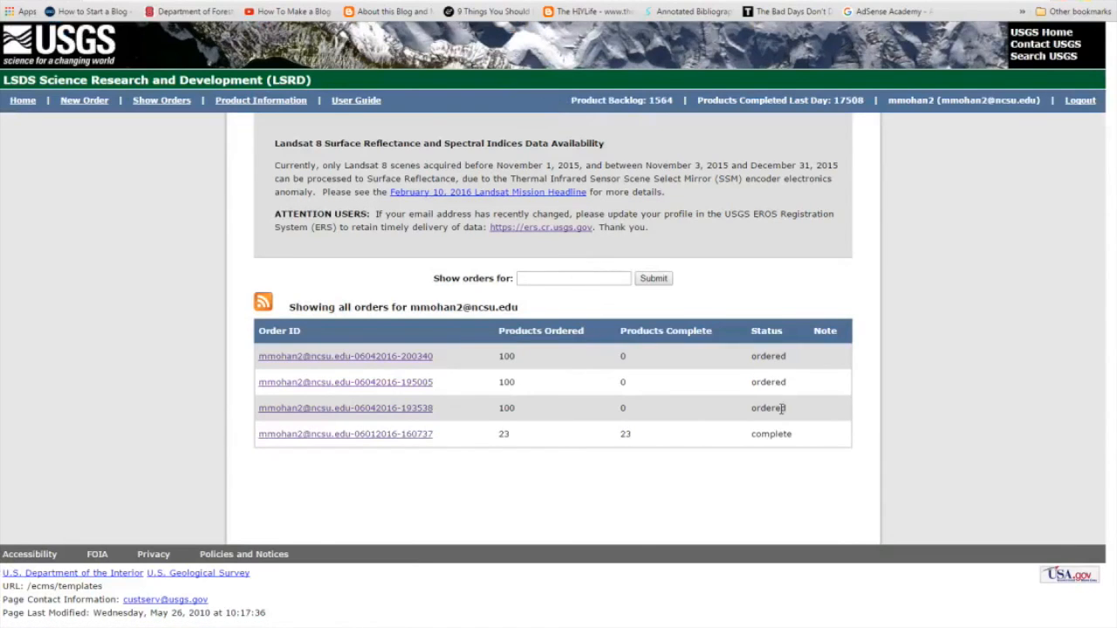
Open the completed 23-product order and browse its scene download and checksum links
{"action": "left_click", "coordinate": [344, 434]}
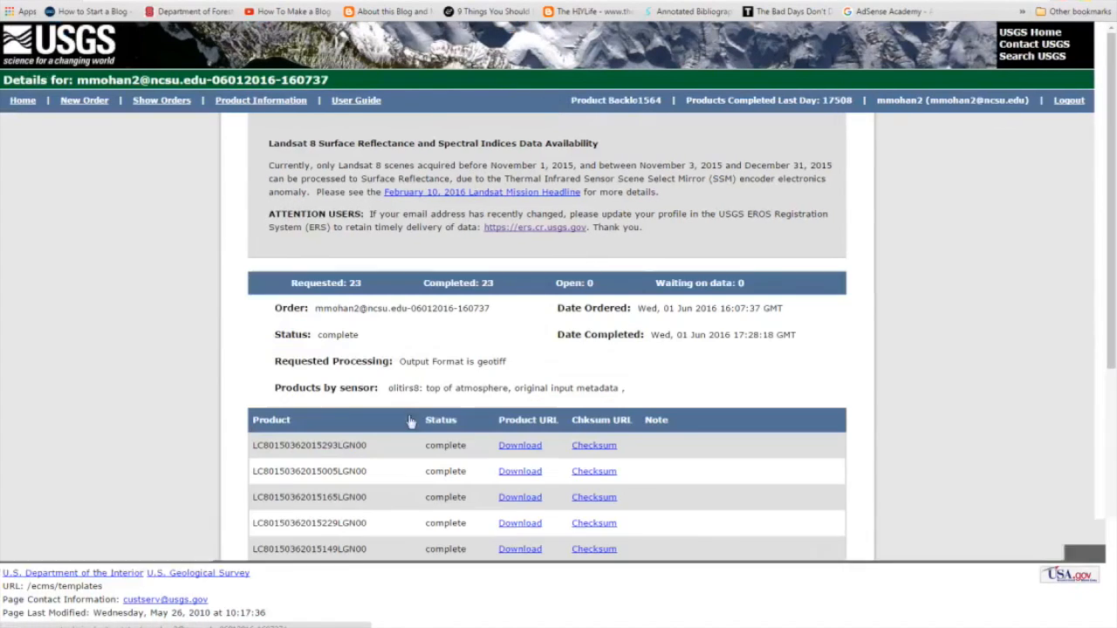
{"action": "scroll", "scroll_direction": "down", "scroll_amount": 3}
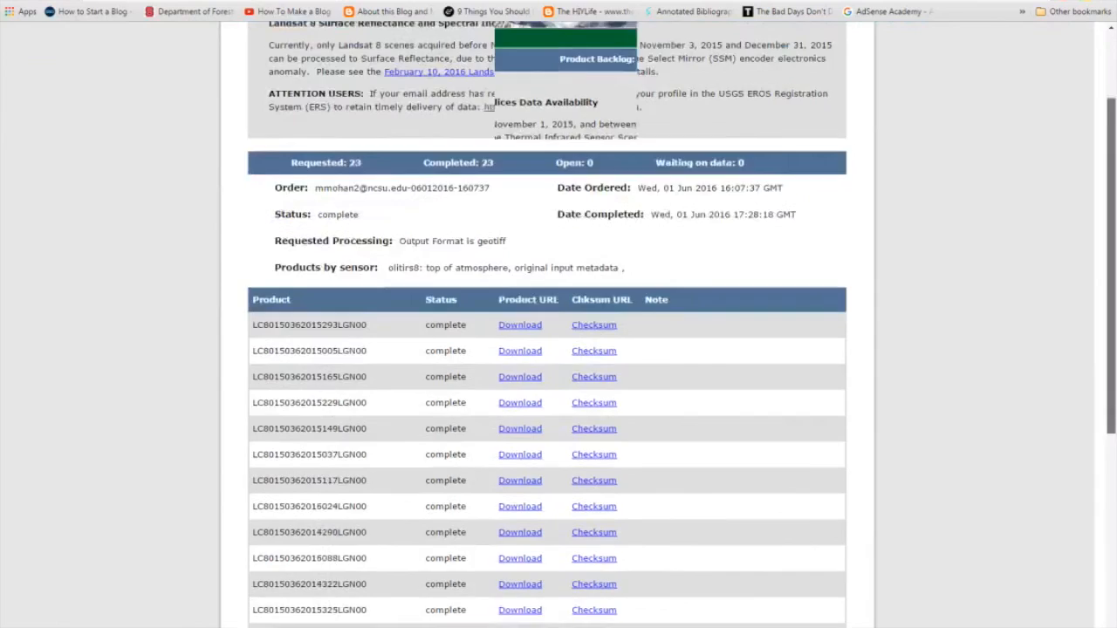
{"action": "scroll", "scroll_direction": "down", "scroll_amount": 3}
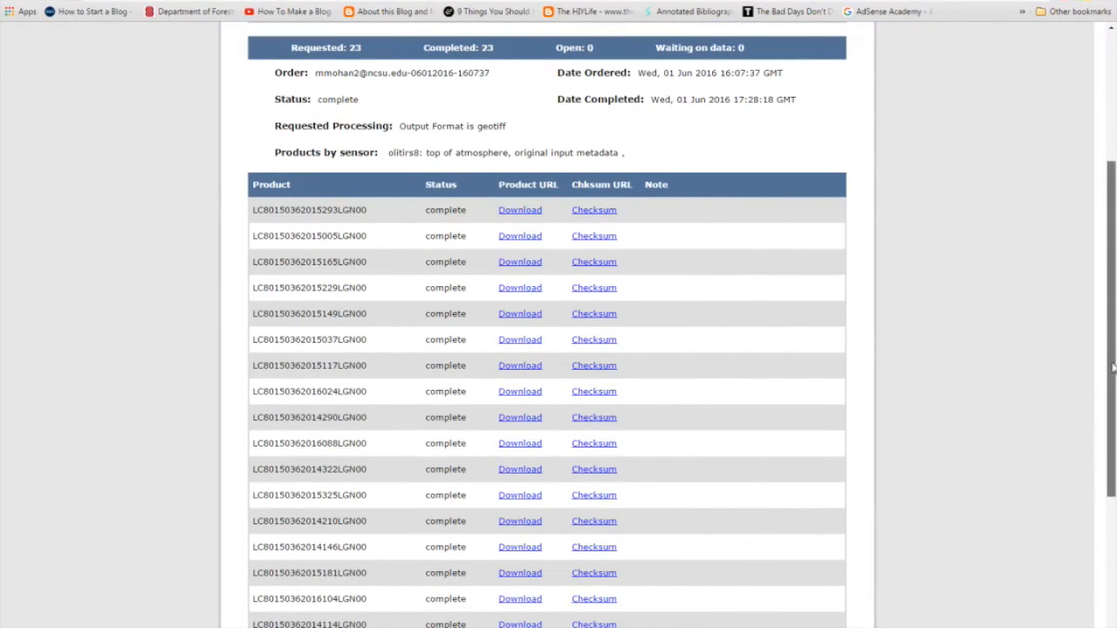
{"action": "scroll", "scroll_direction": "down", "scroll_amount": 3}
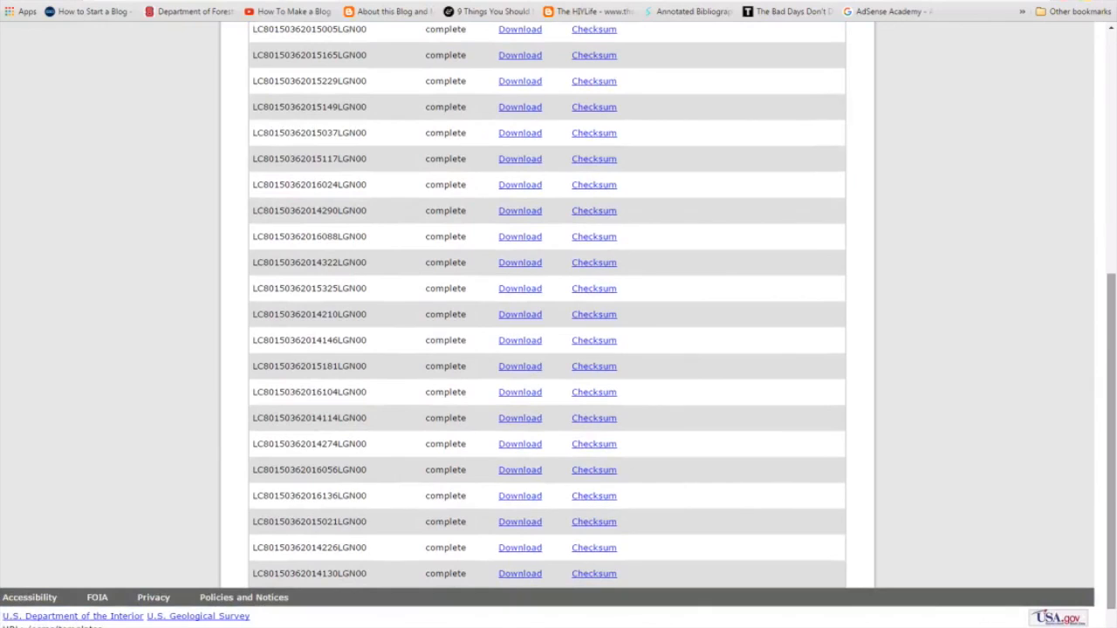